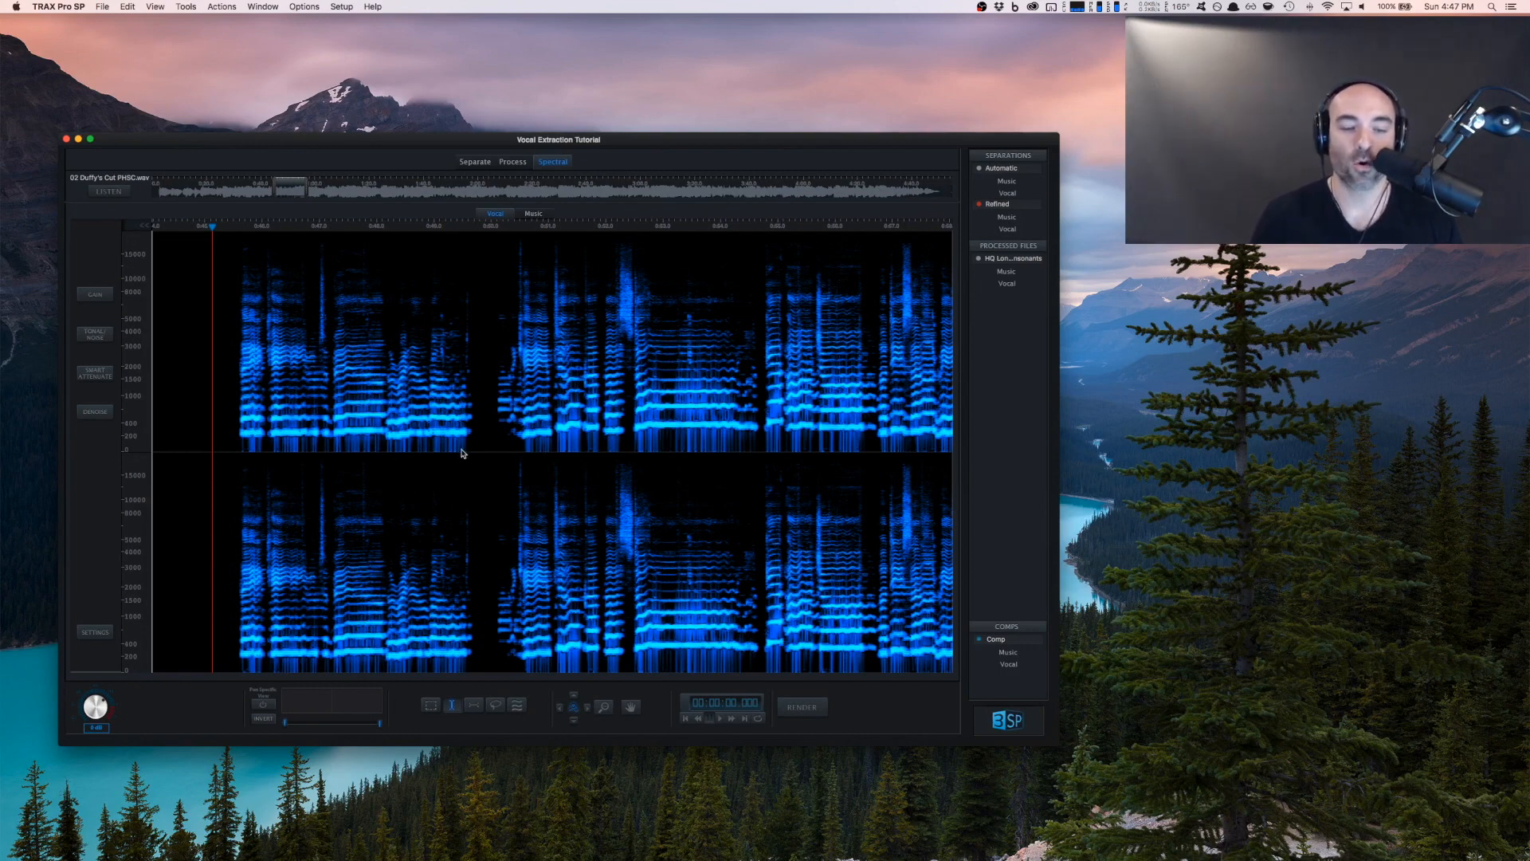
mouse_move(188, 220)
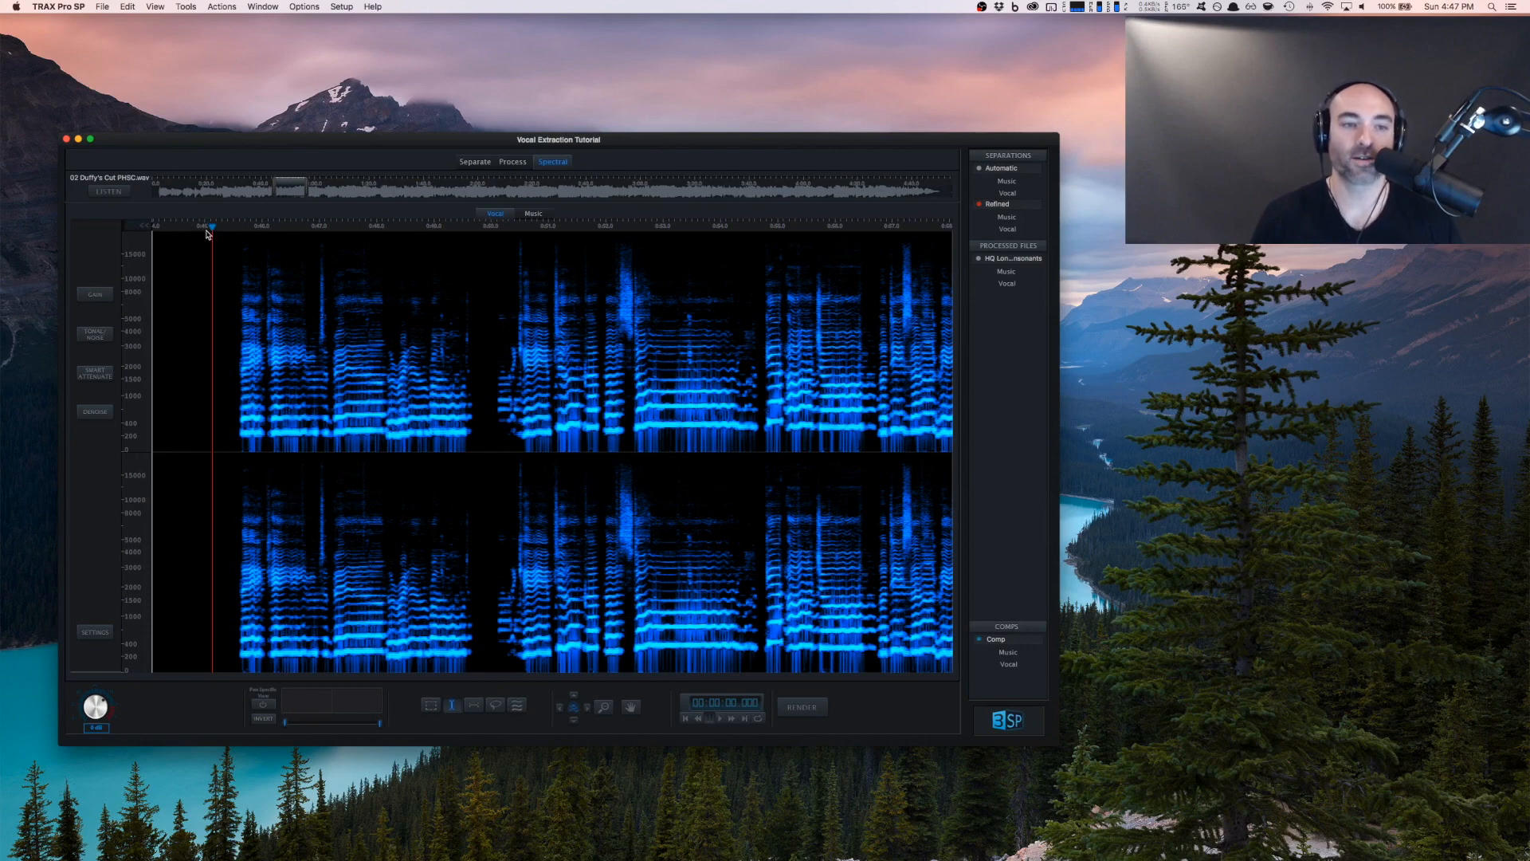
mouse_move(298, 264)
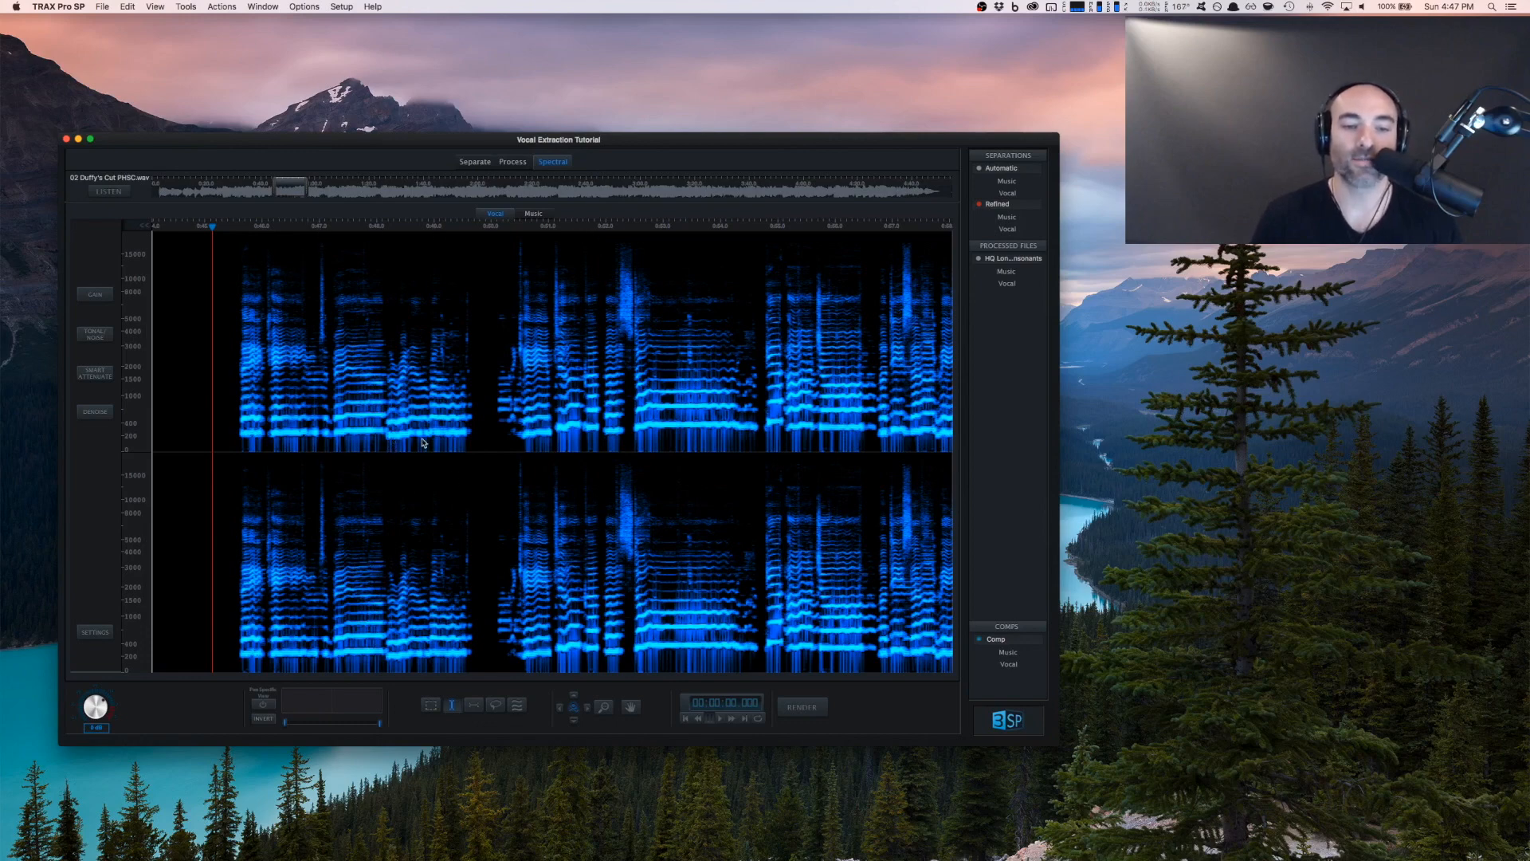
mouse_move(479, 444)
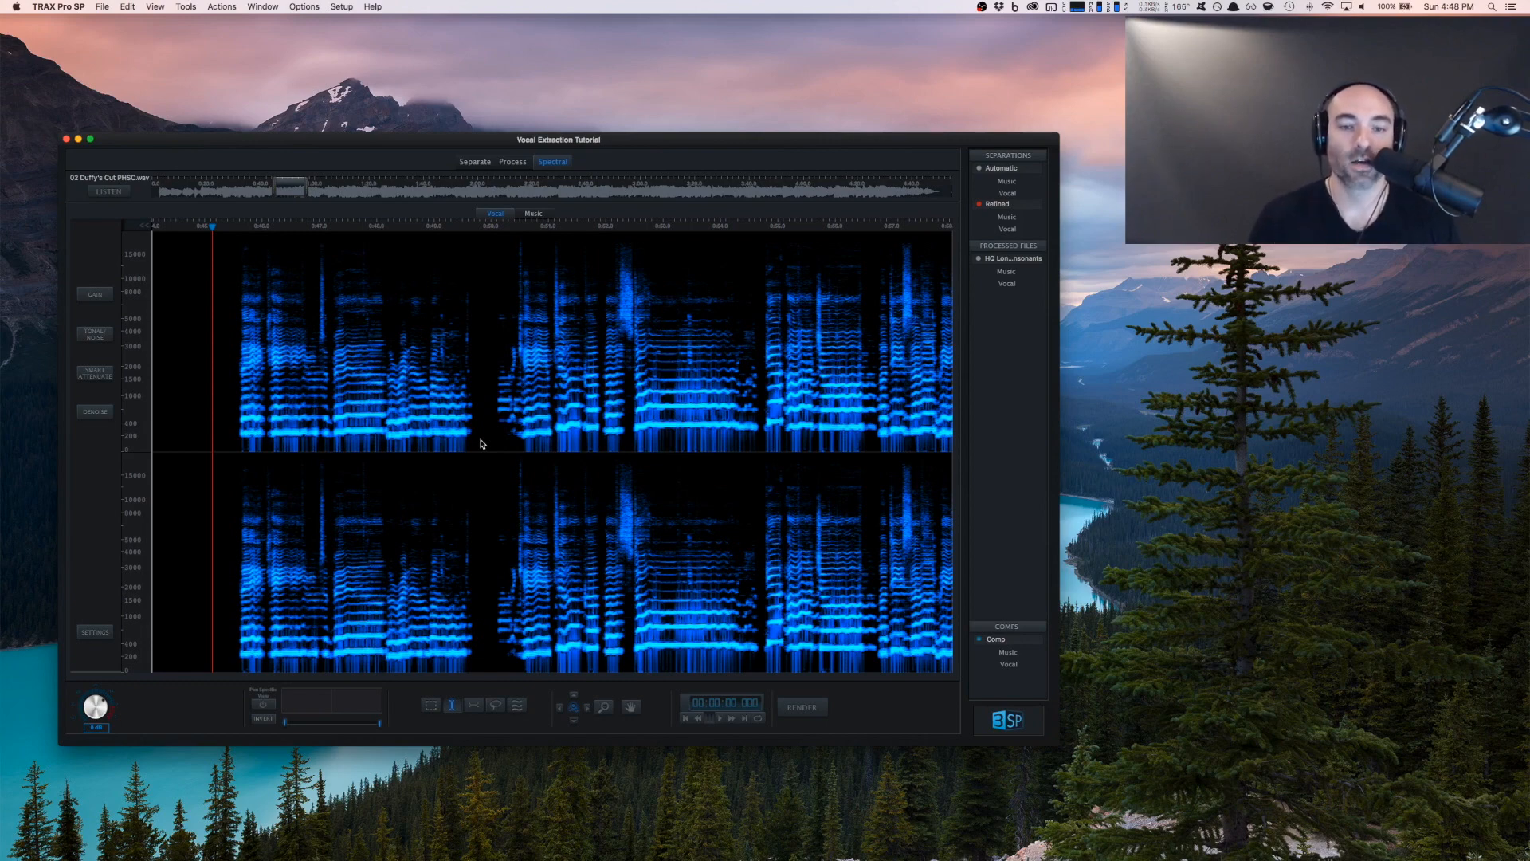
mouse_move(112, 639)
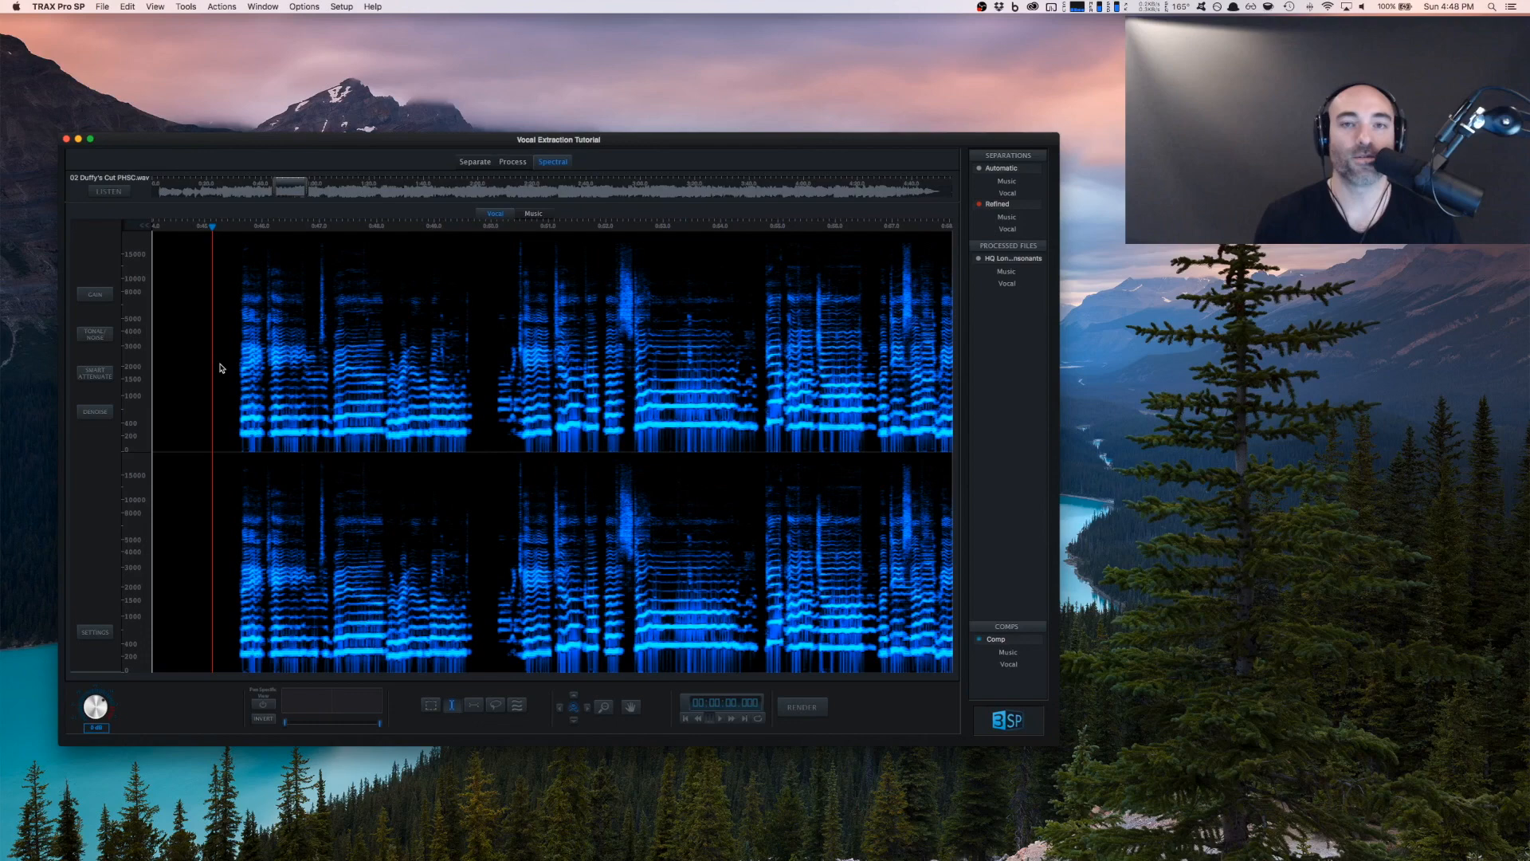
mouse_move(827, 740)
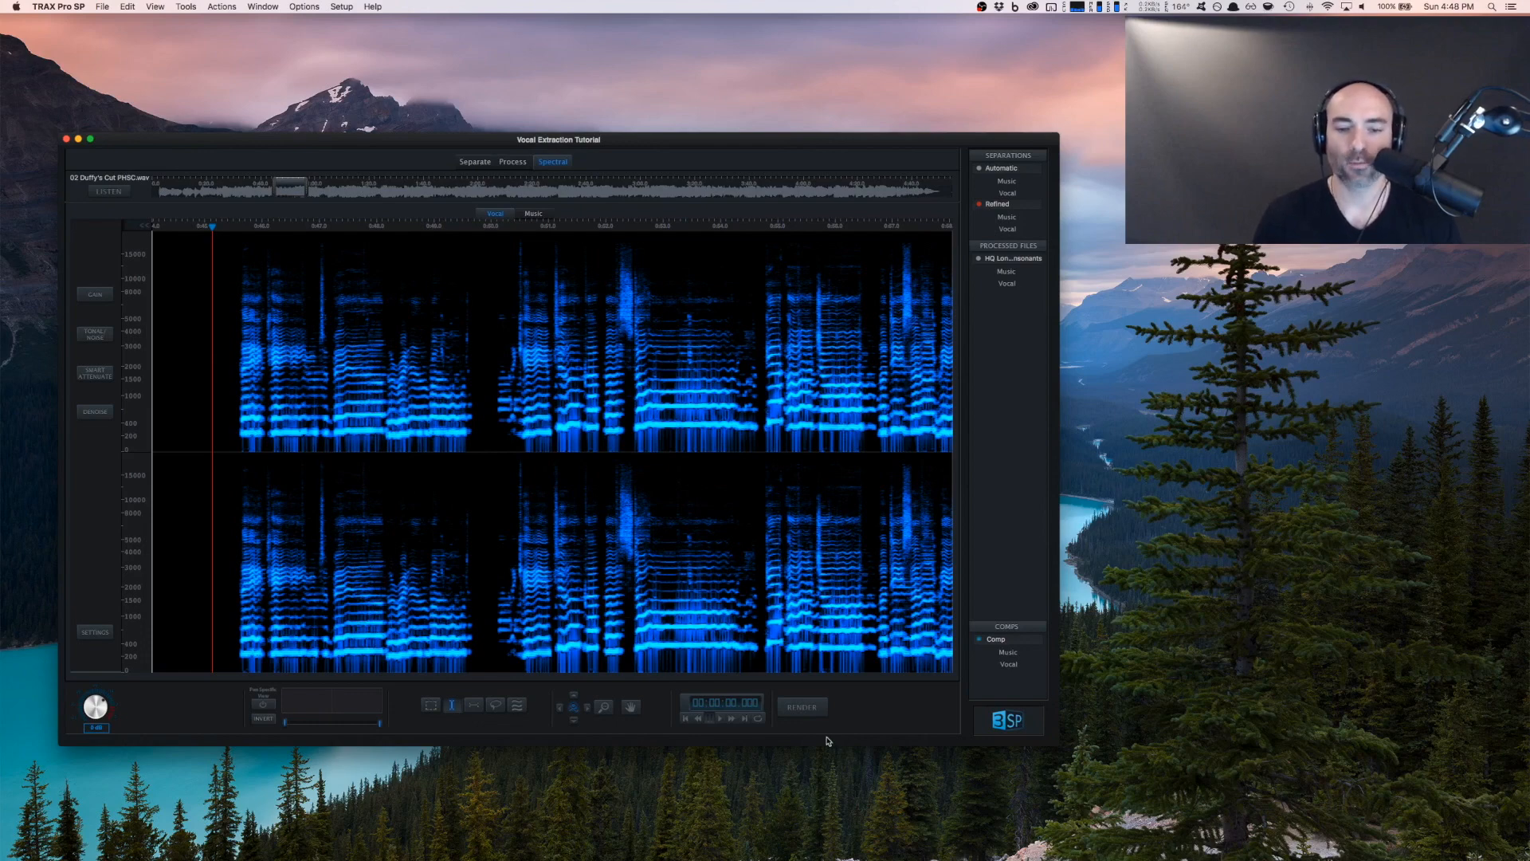
mouse_move(631, 694)
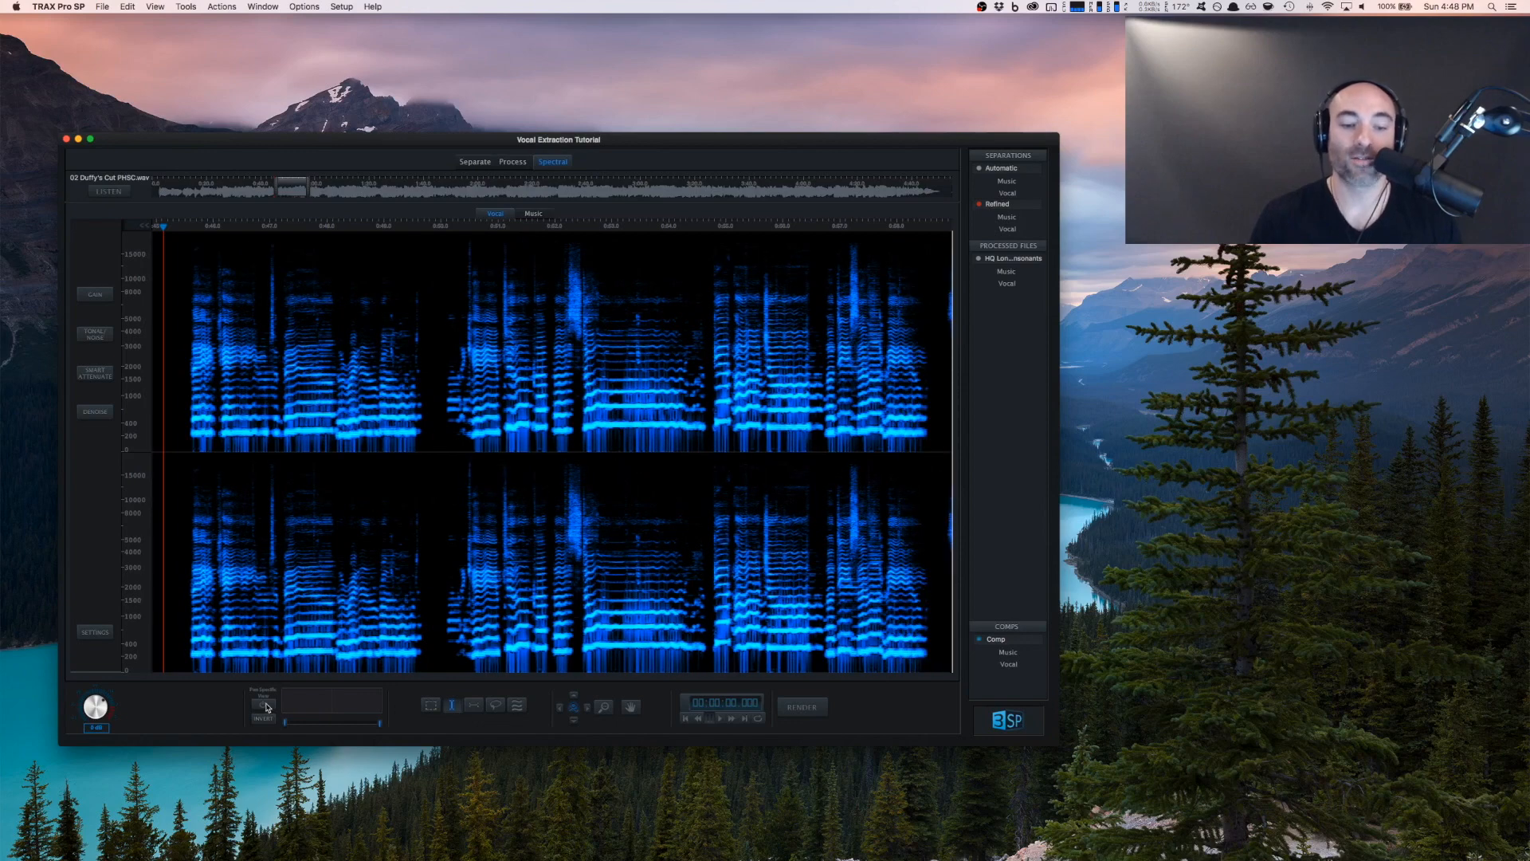
mouse_move(264, 708)
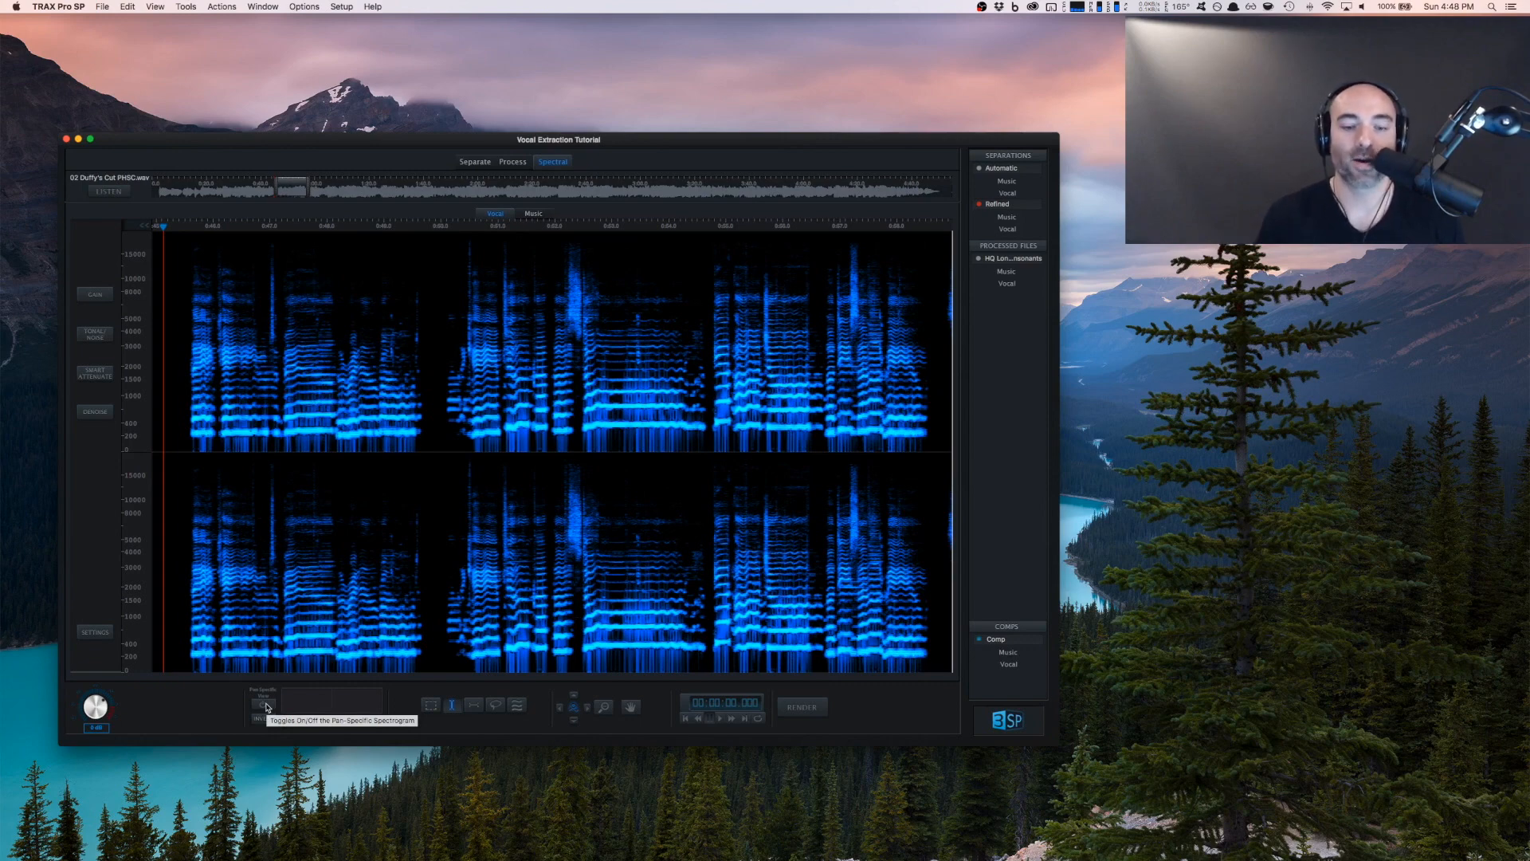
Try rectangular, freehand and harmonic selections on the vocal spectrogram
click(431, 704)
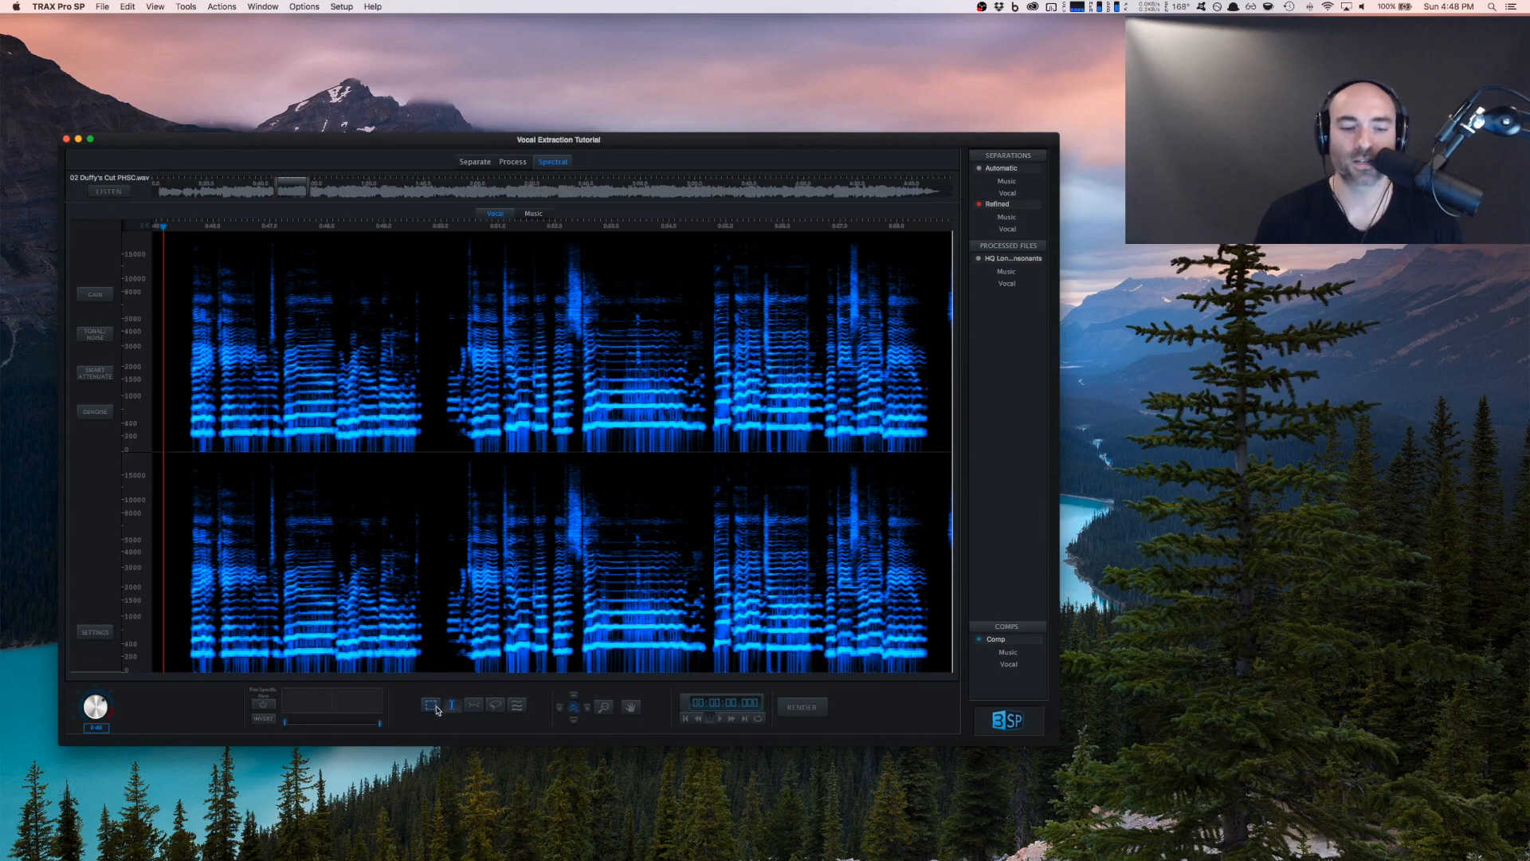
click(516, 705)
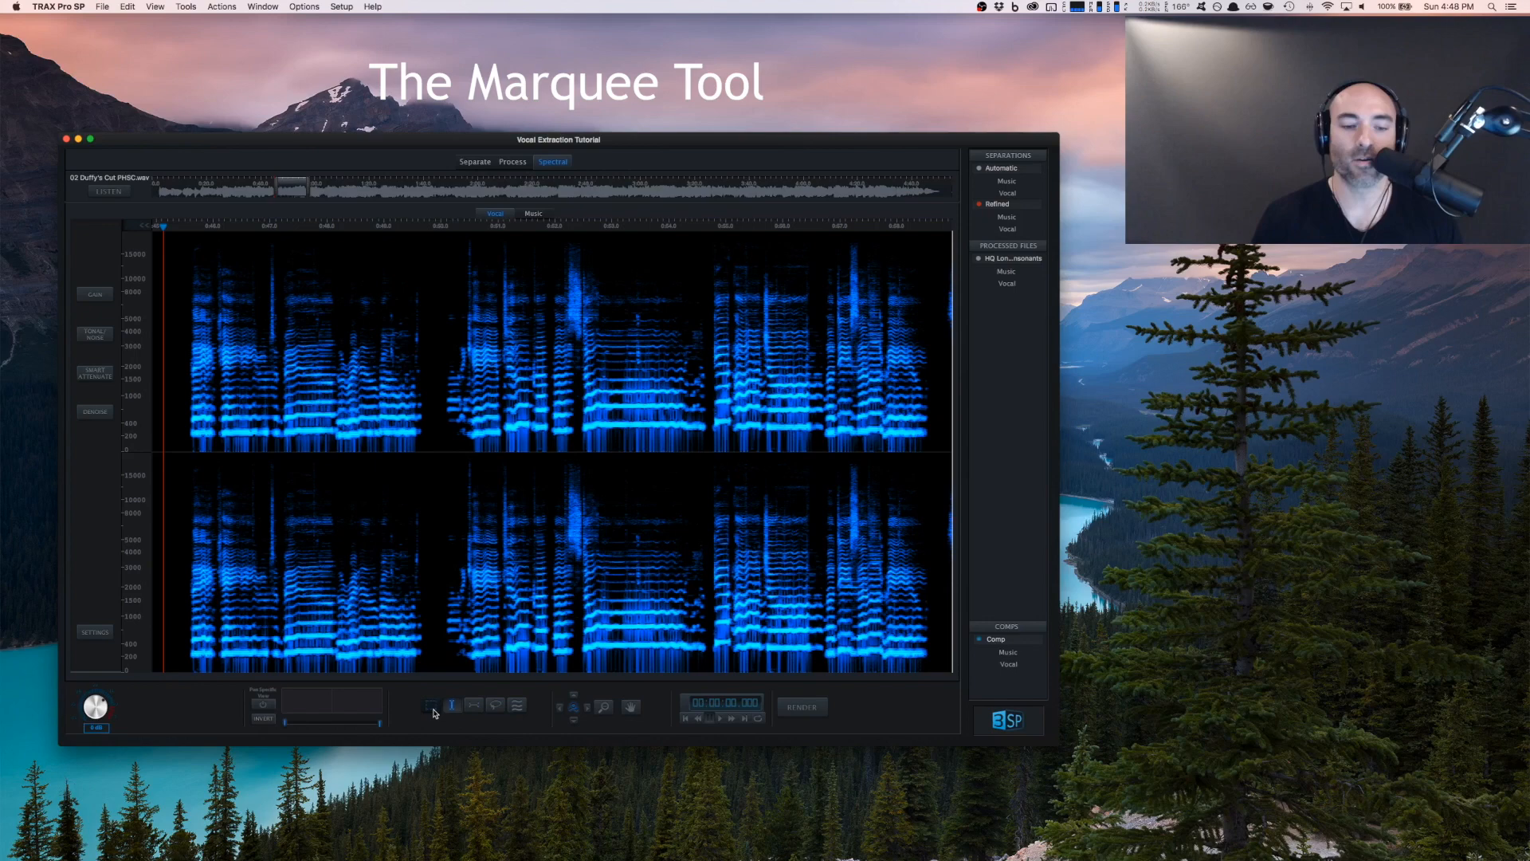
drag(318, 305, 408, 388)
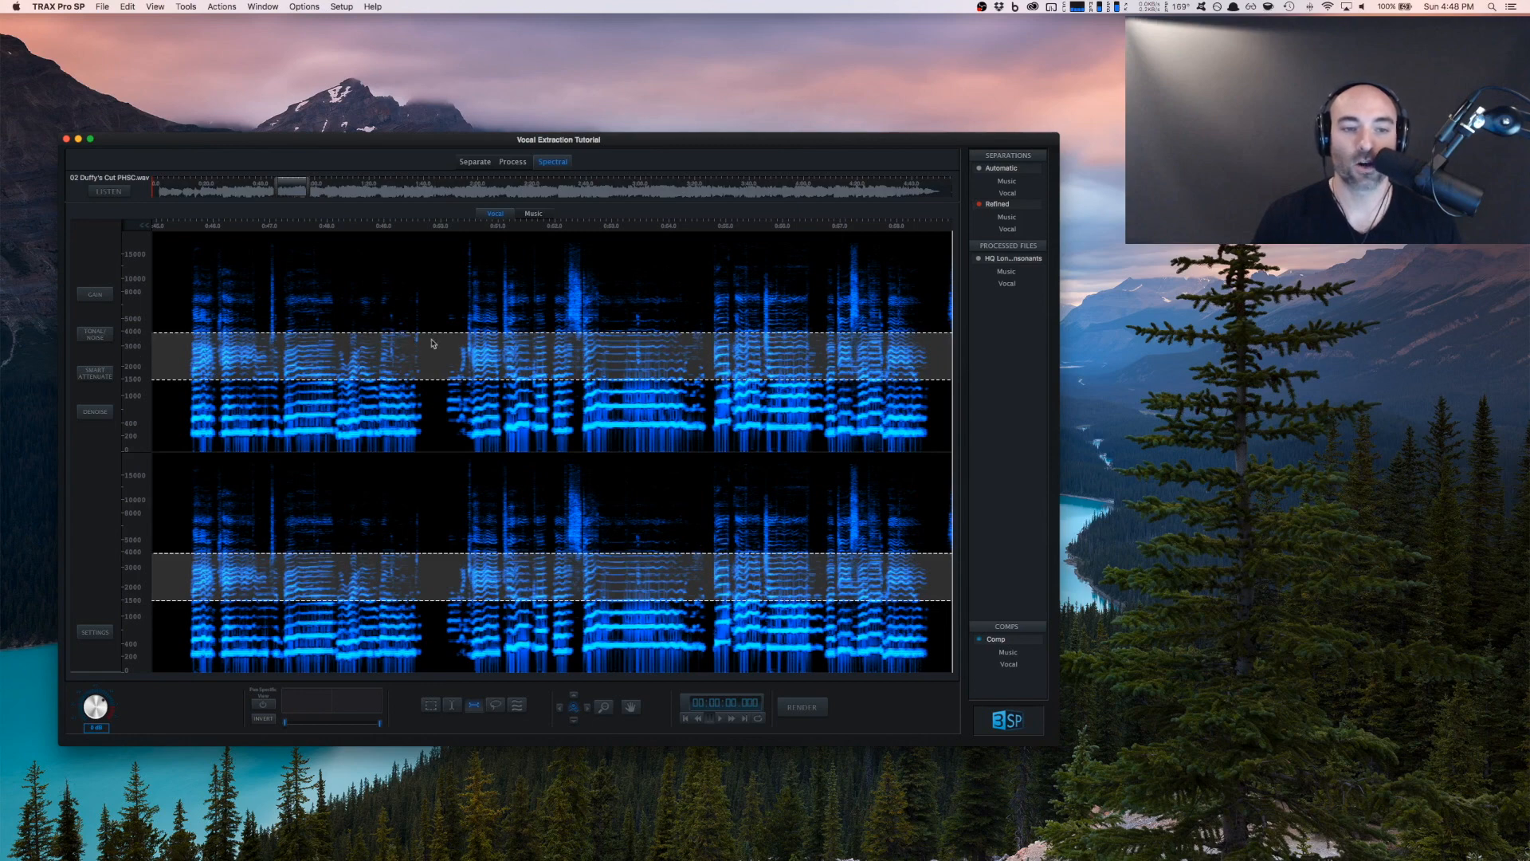
mouse_move(462, 508)
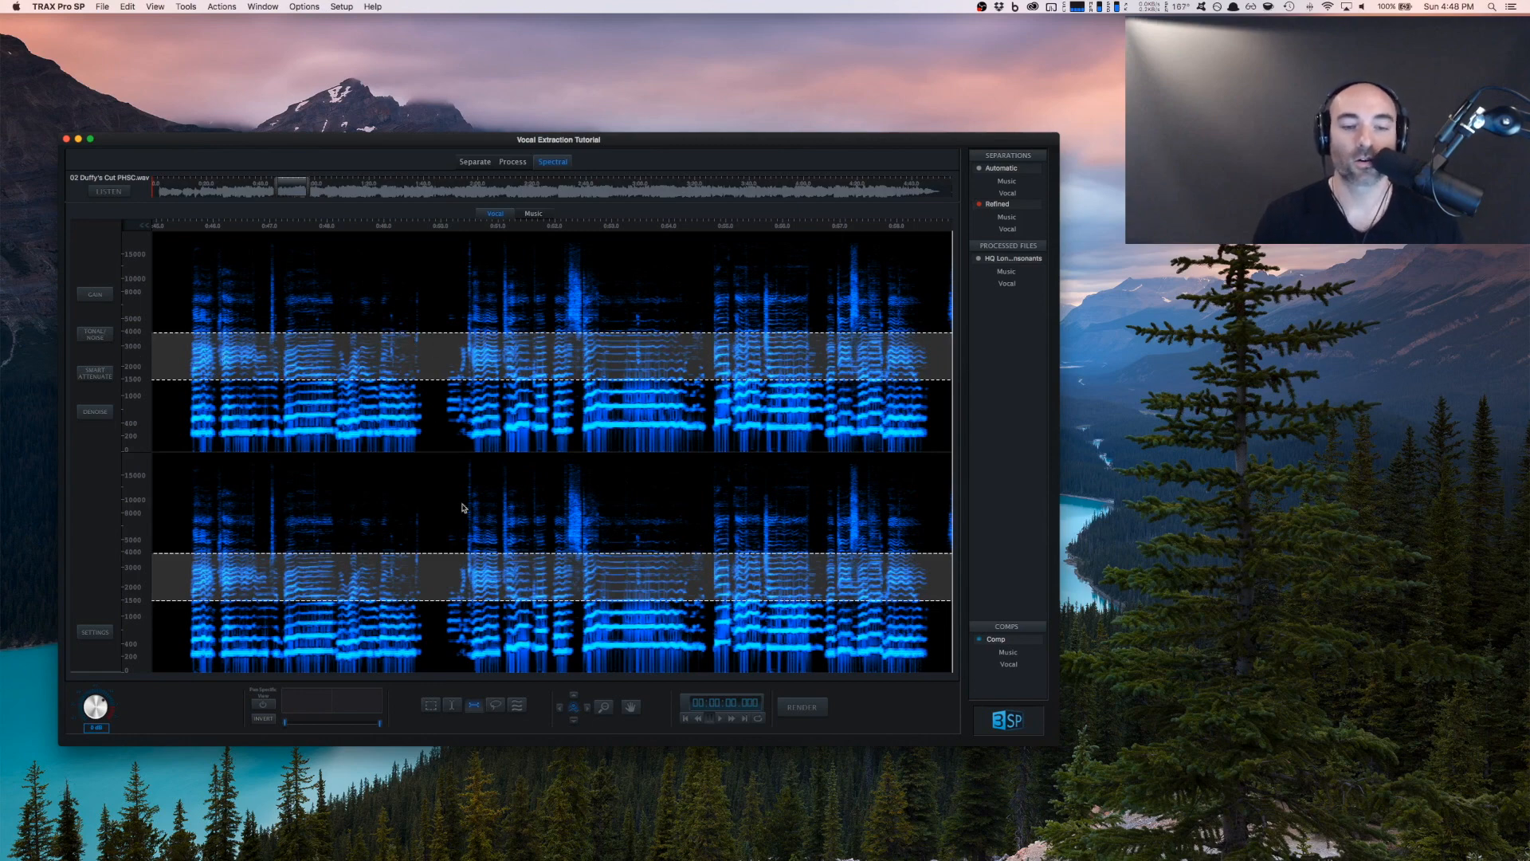
click(494, 704)
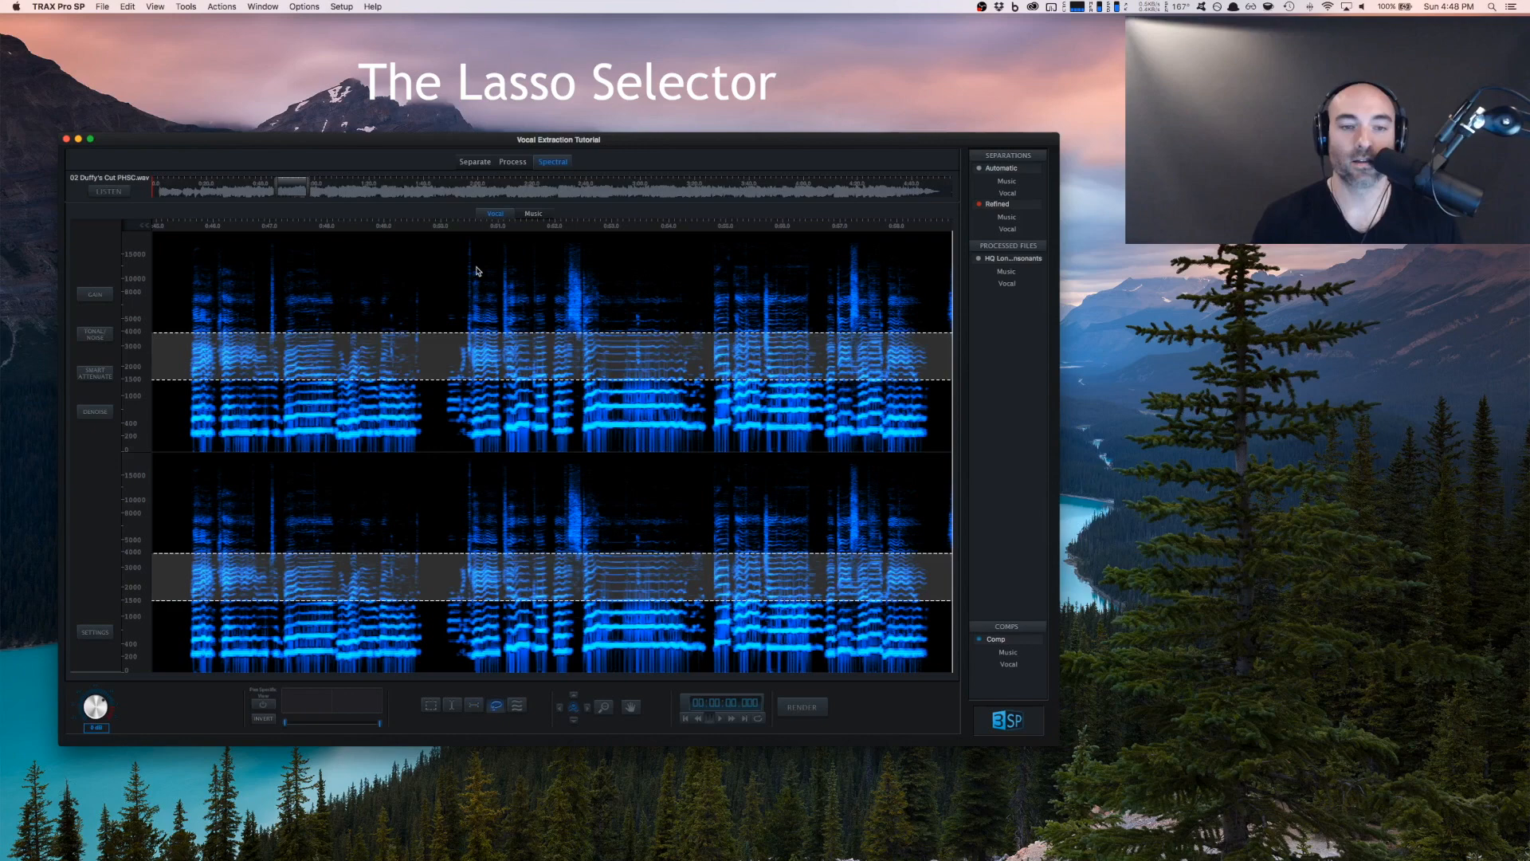
drag(469, 258, 492, 356)
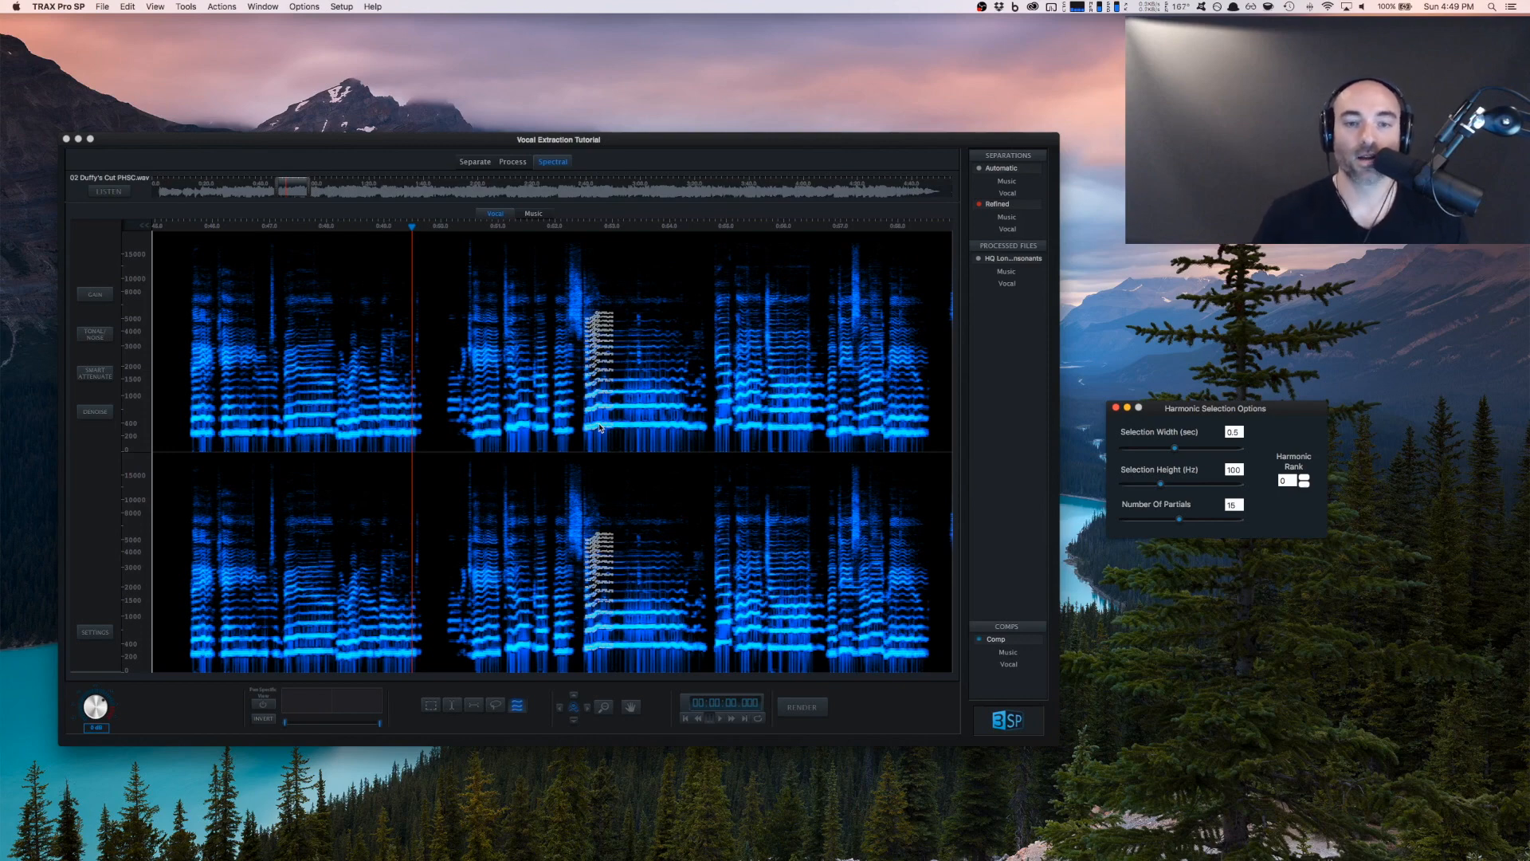
drag(1176, 447, 1187, 447)
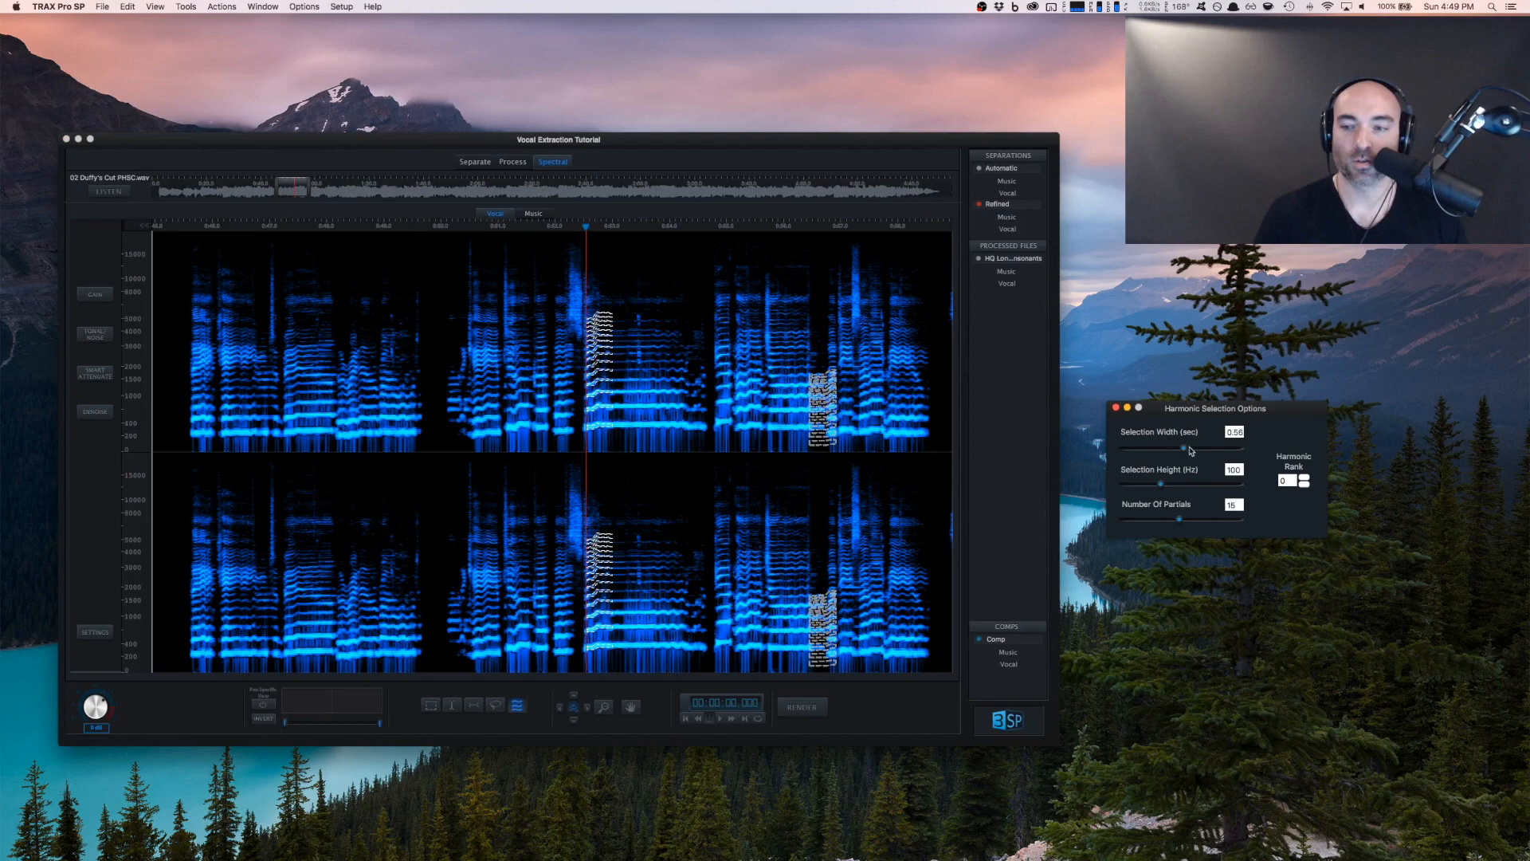
drag(1181, 446, 1215, 447)
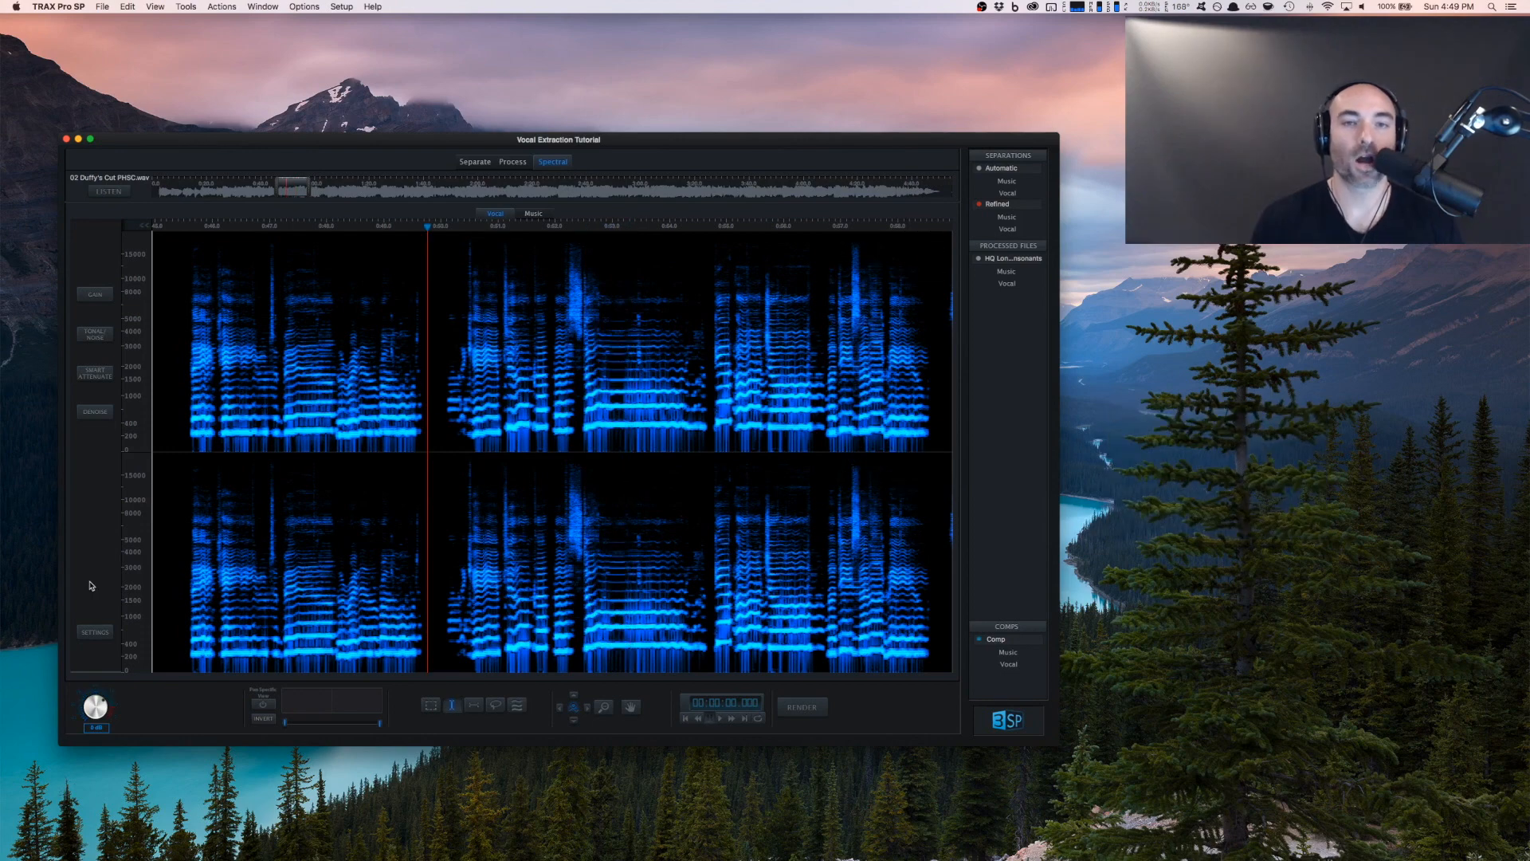
Preview a logarithmic frequency scale, keep Mel, and recolour the spectrogram with Mandarine
click(95, 631)
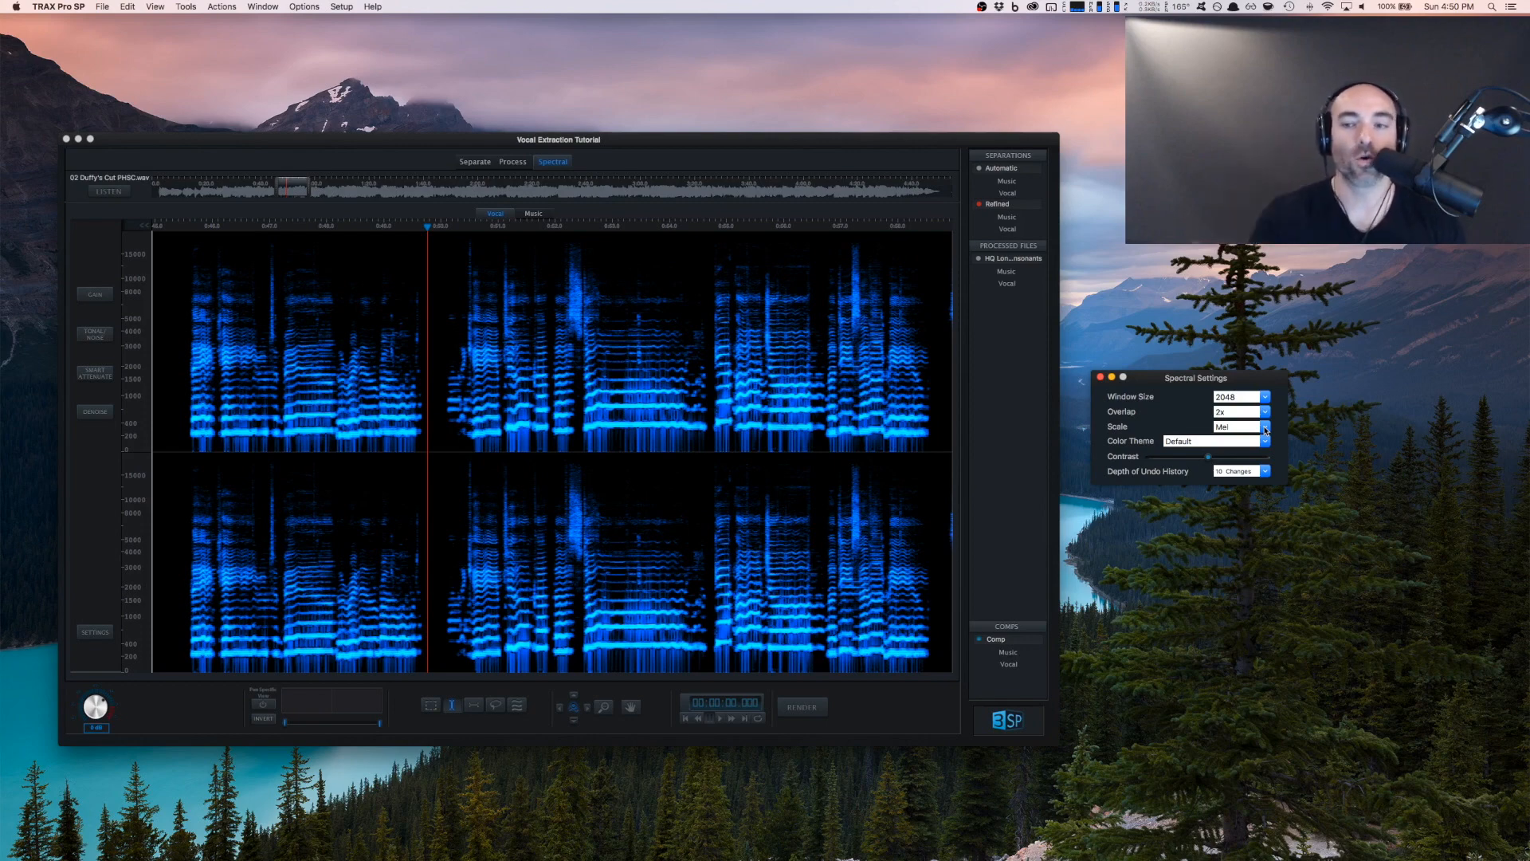
click(1239, 427)
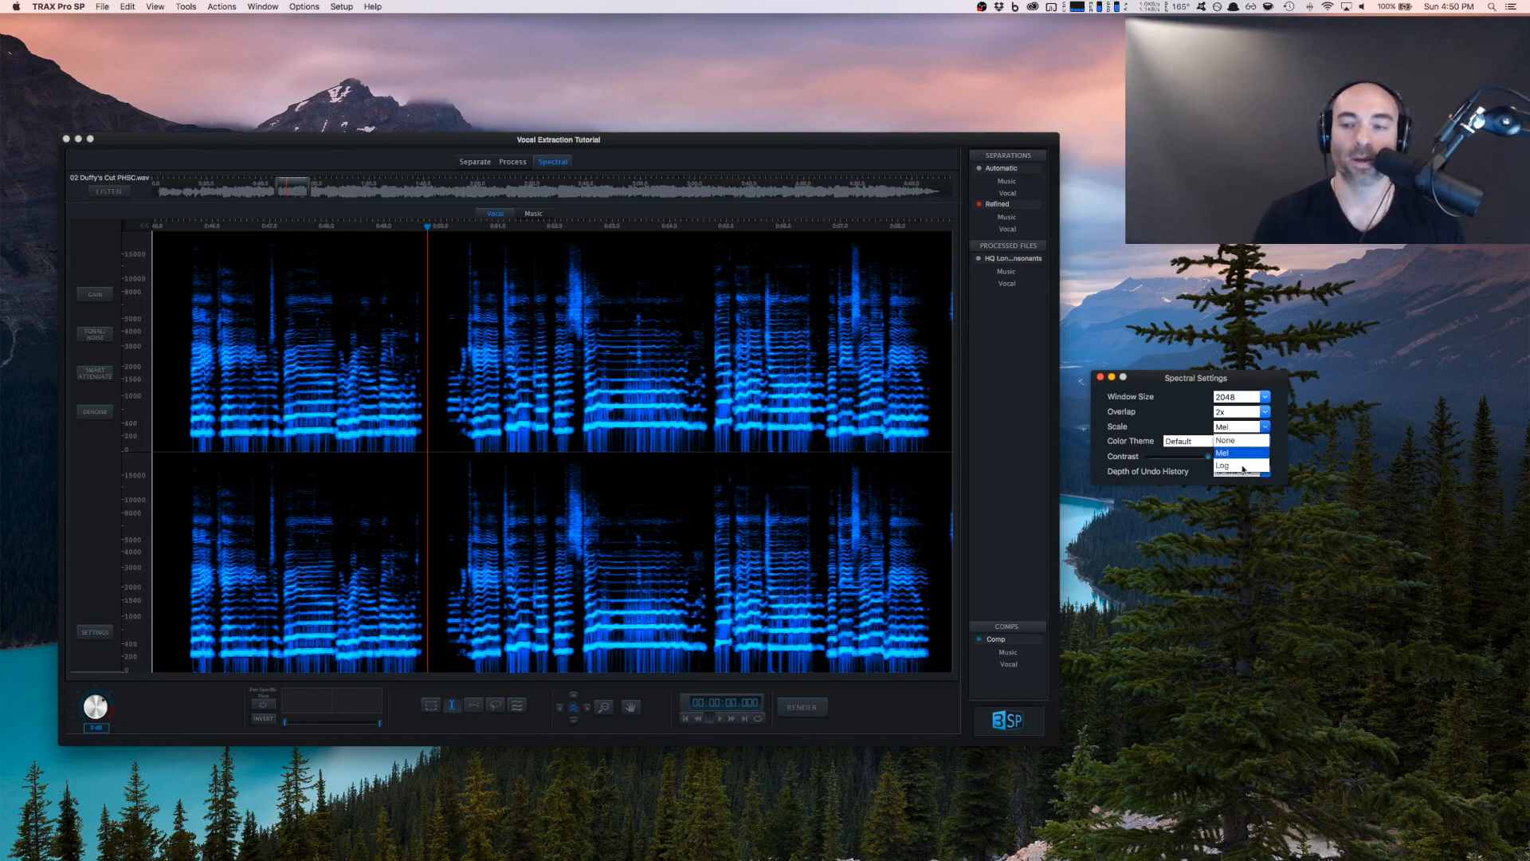
click(1223, 464)
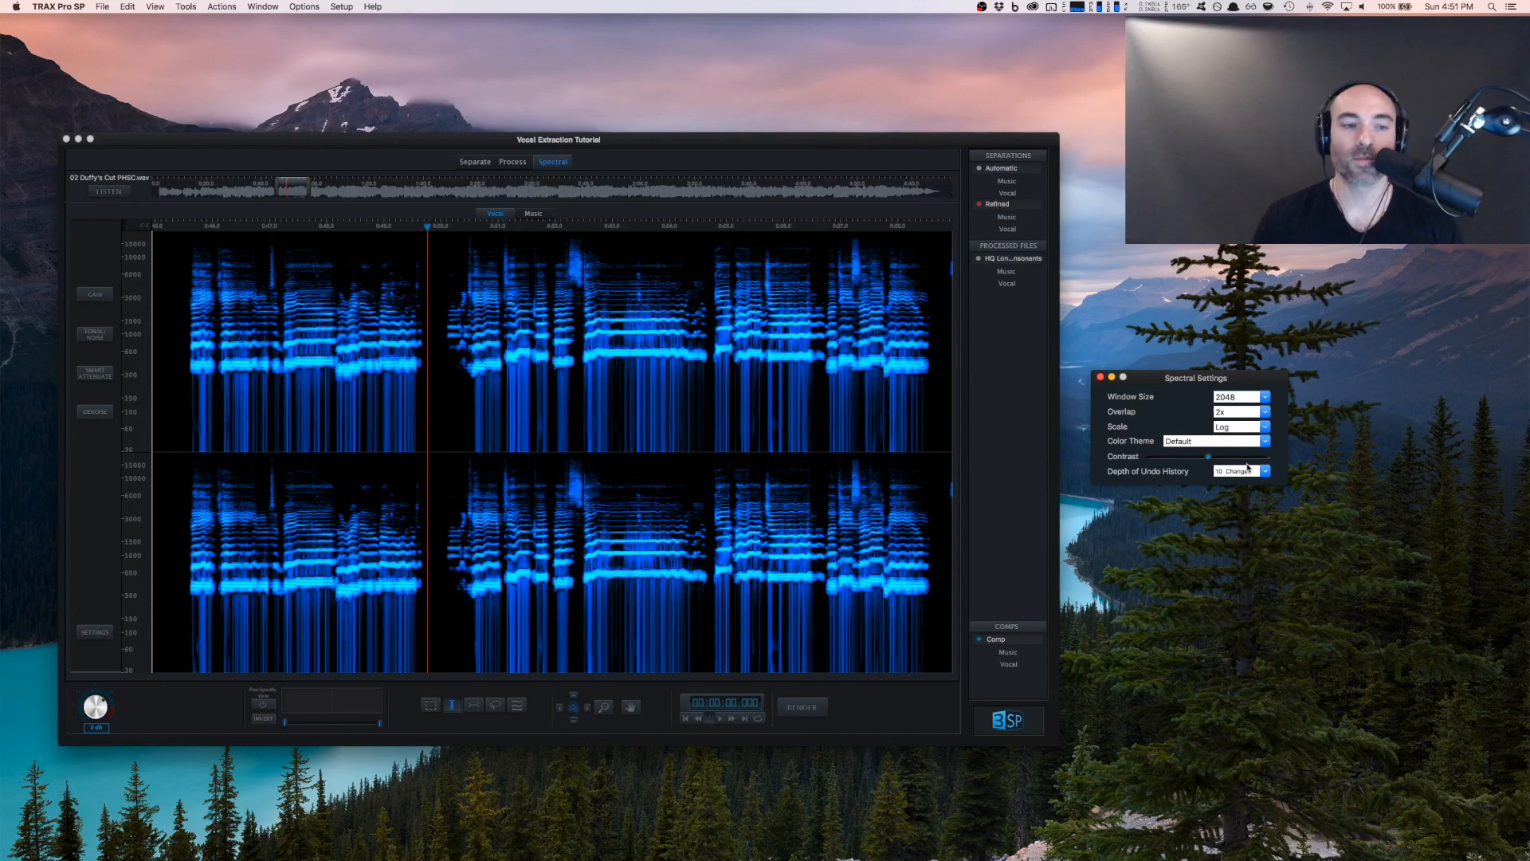
click(1239, 426)
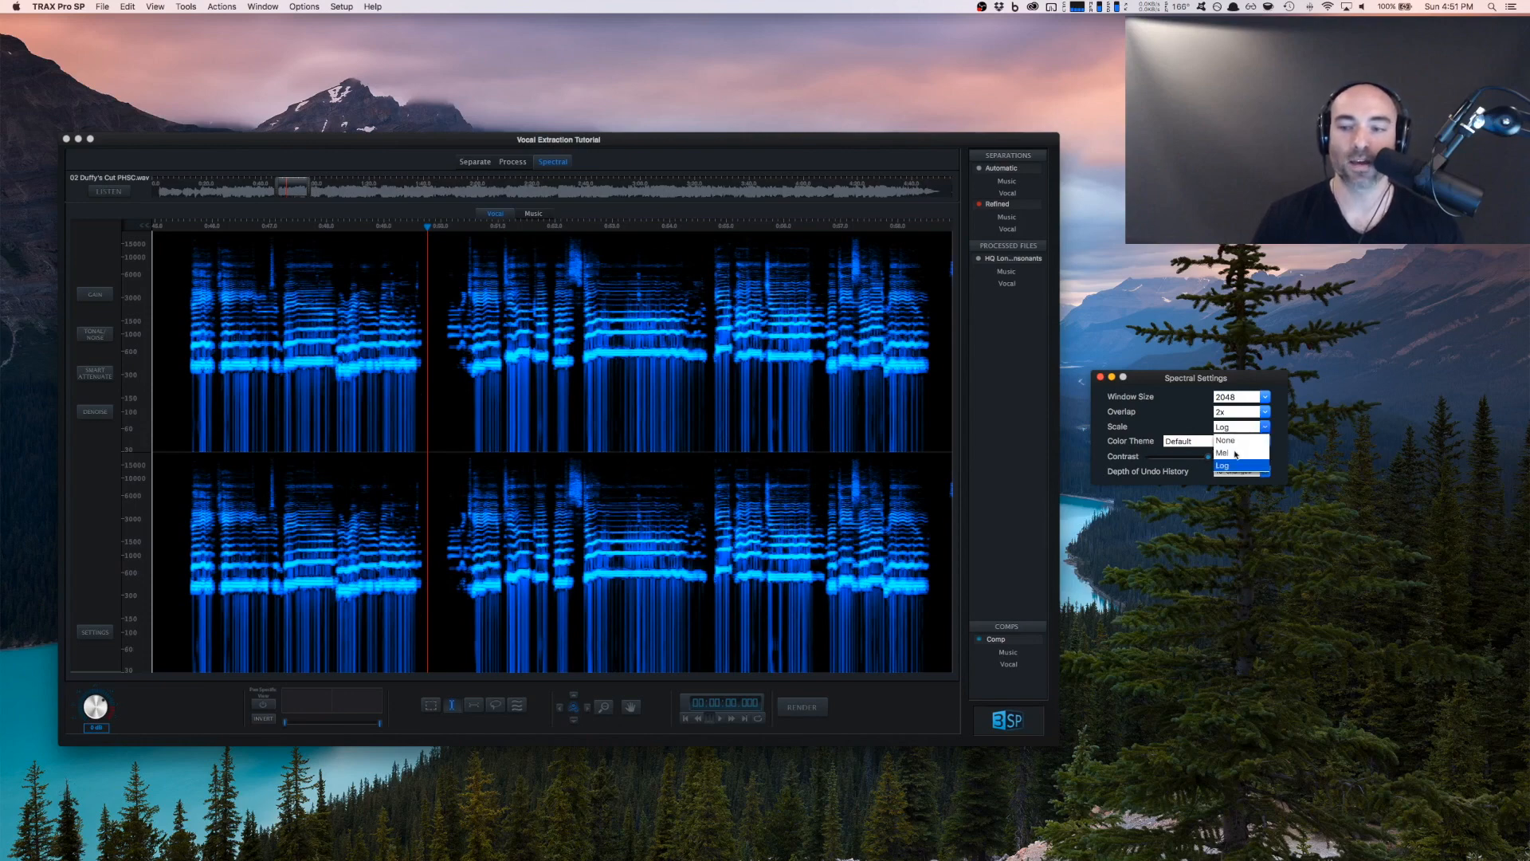
click(1221, 452)
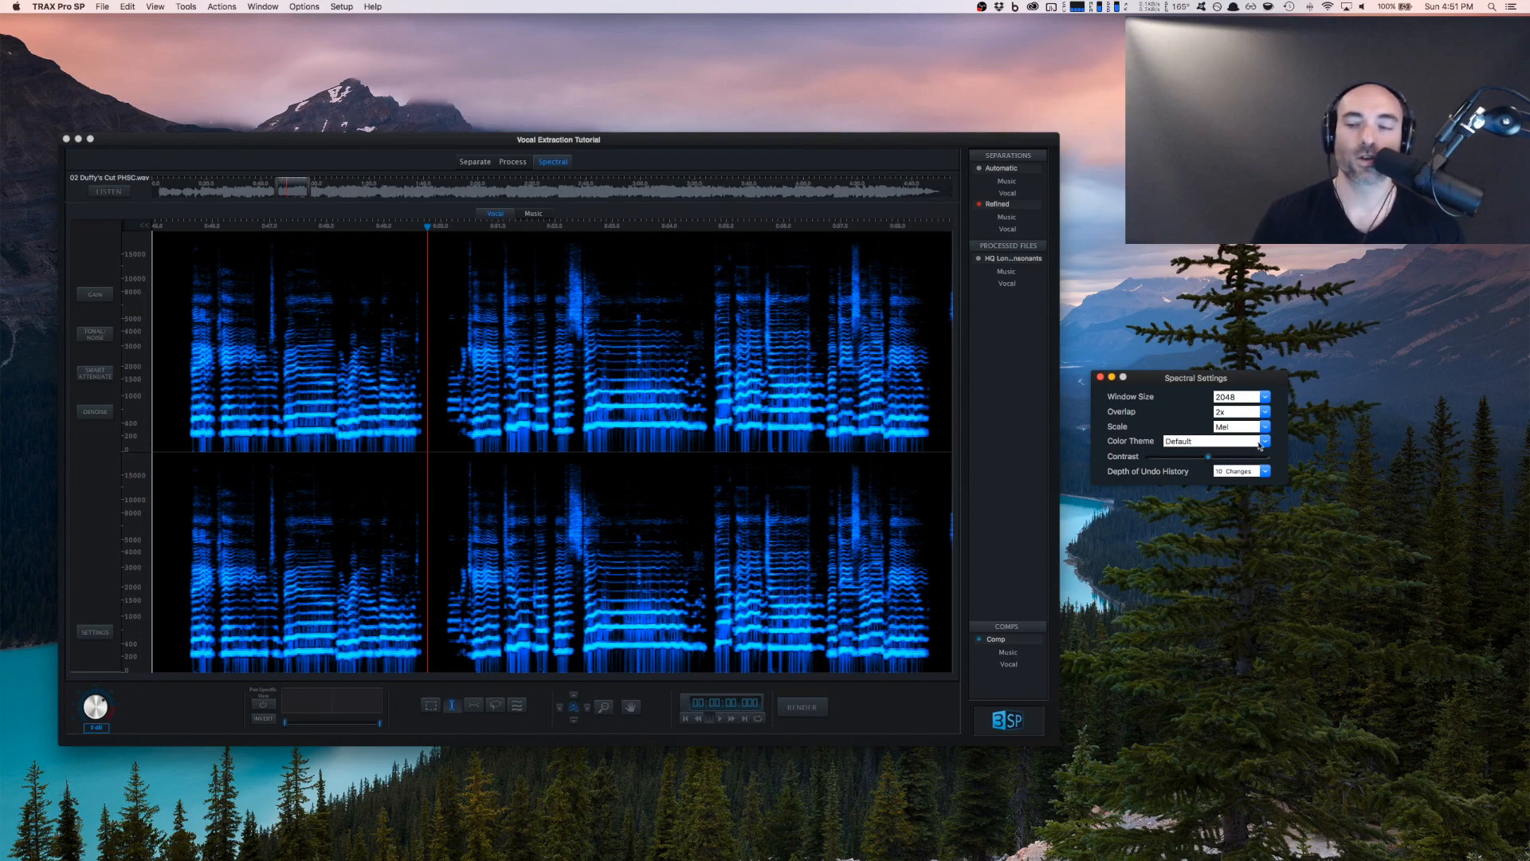
click(1239, 440)
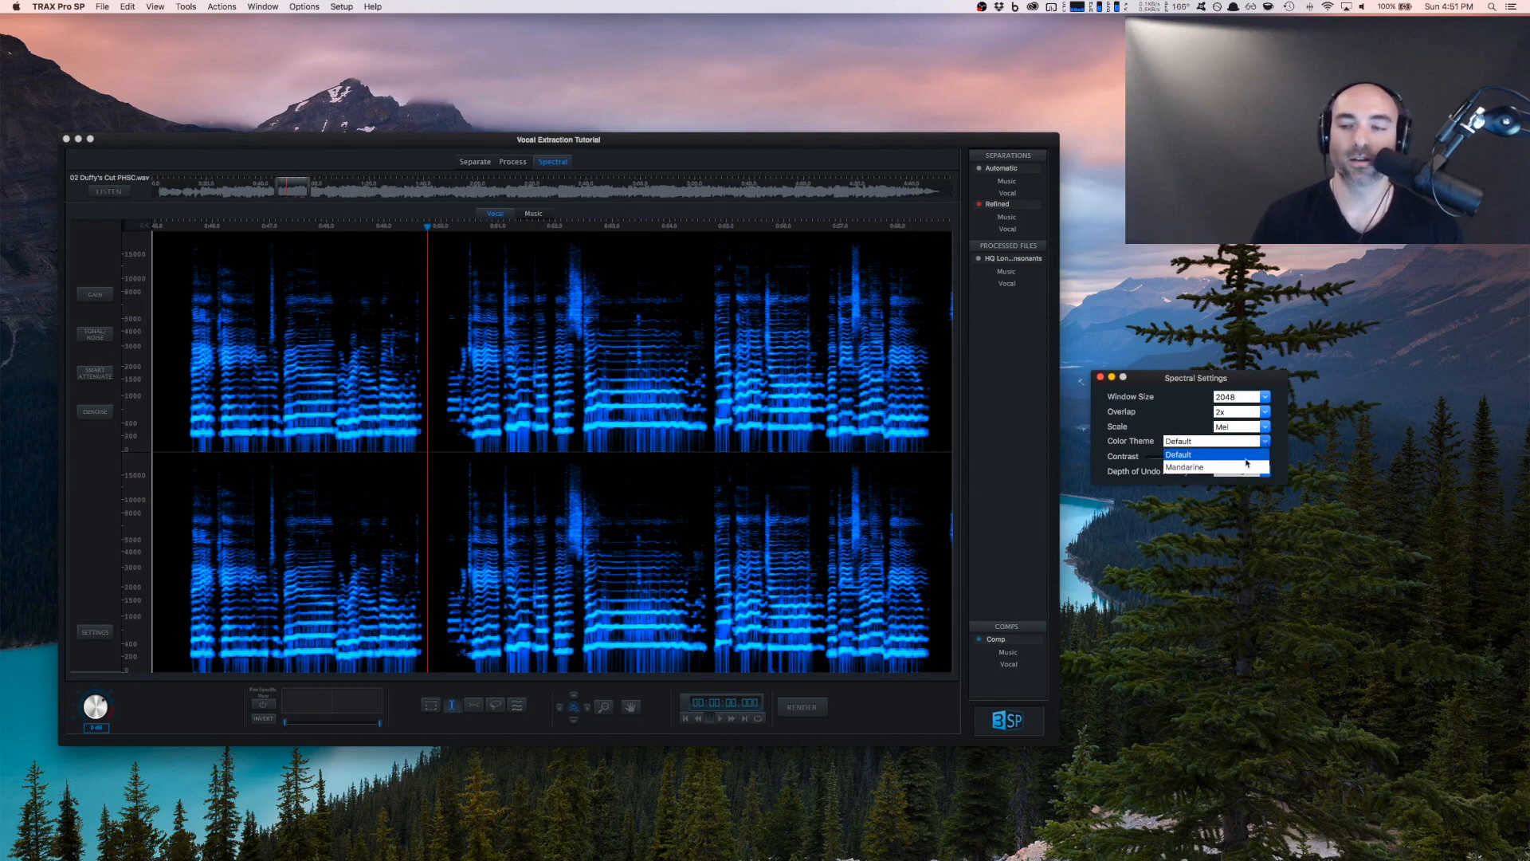
click(1184, 466)
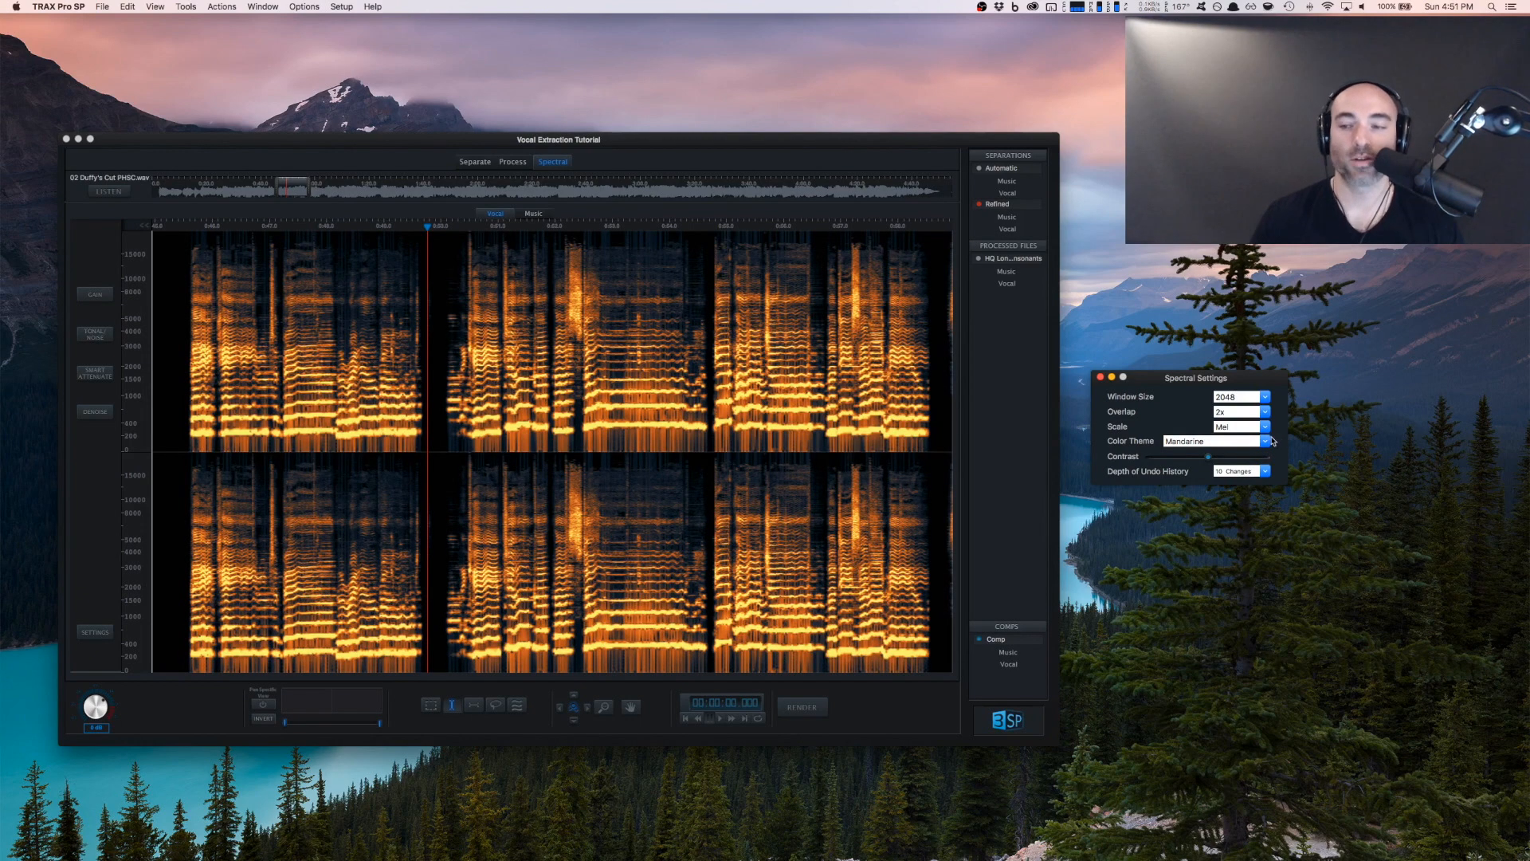
click(1214, 441)
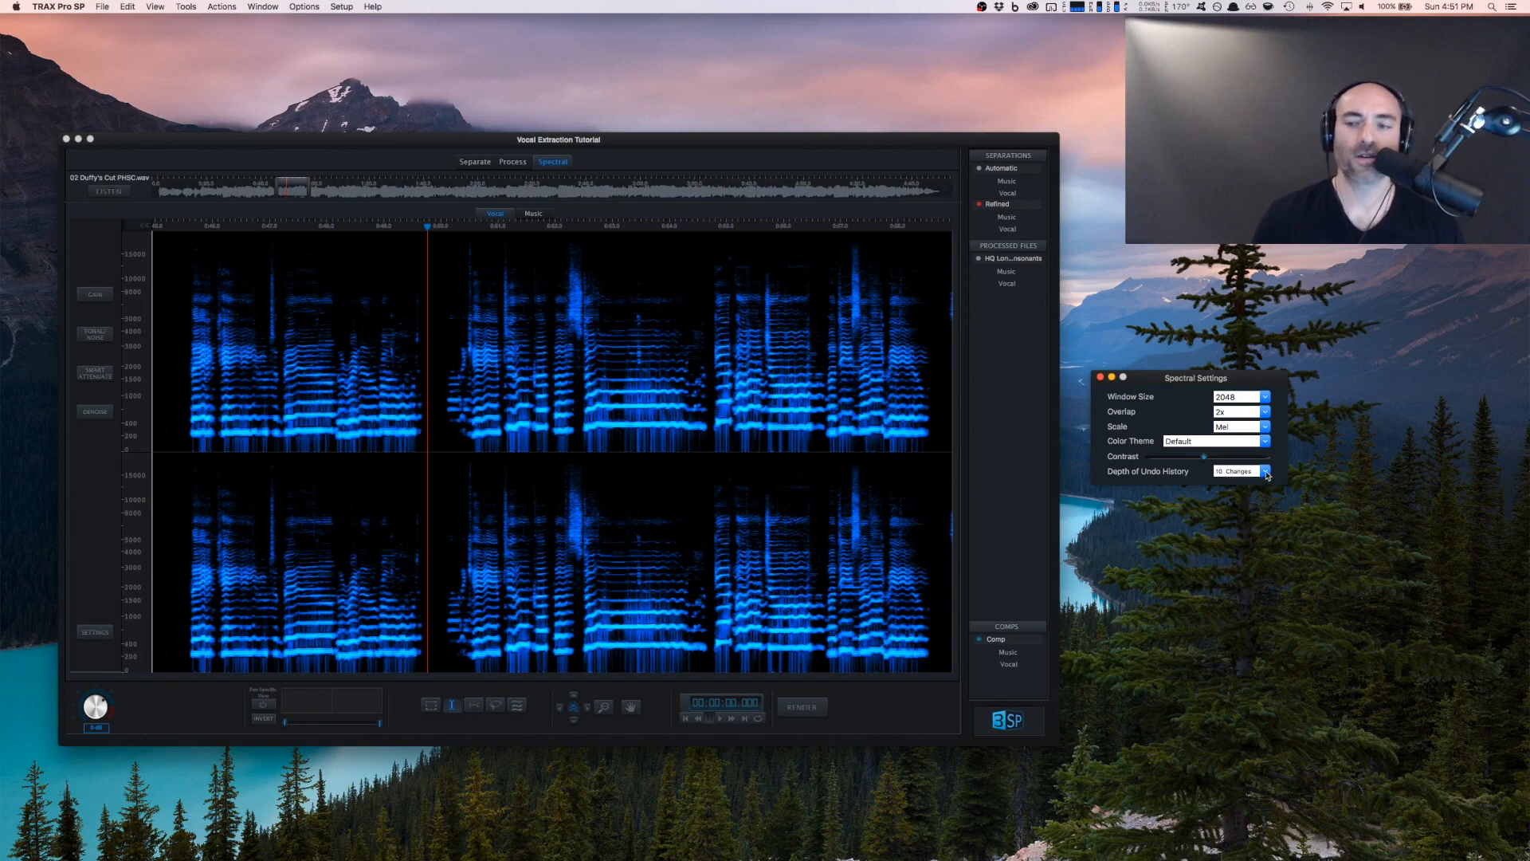
mouse_move(1280, 465)
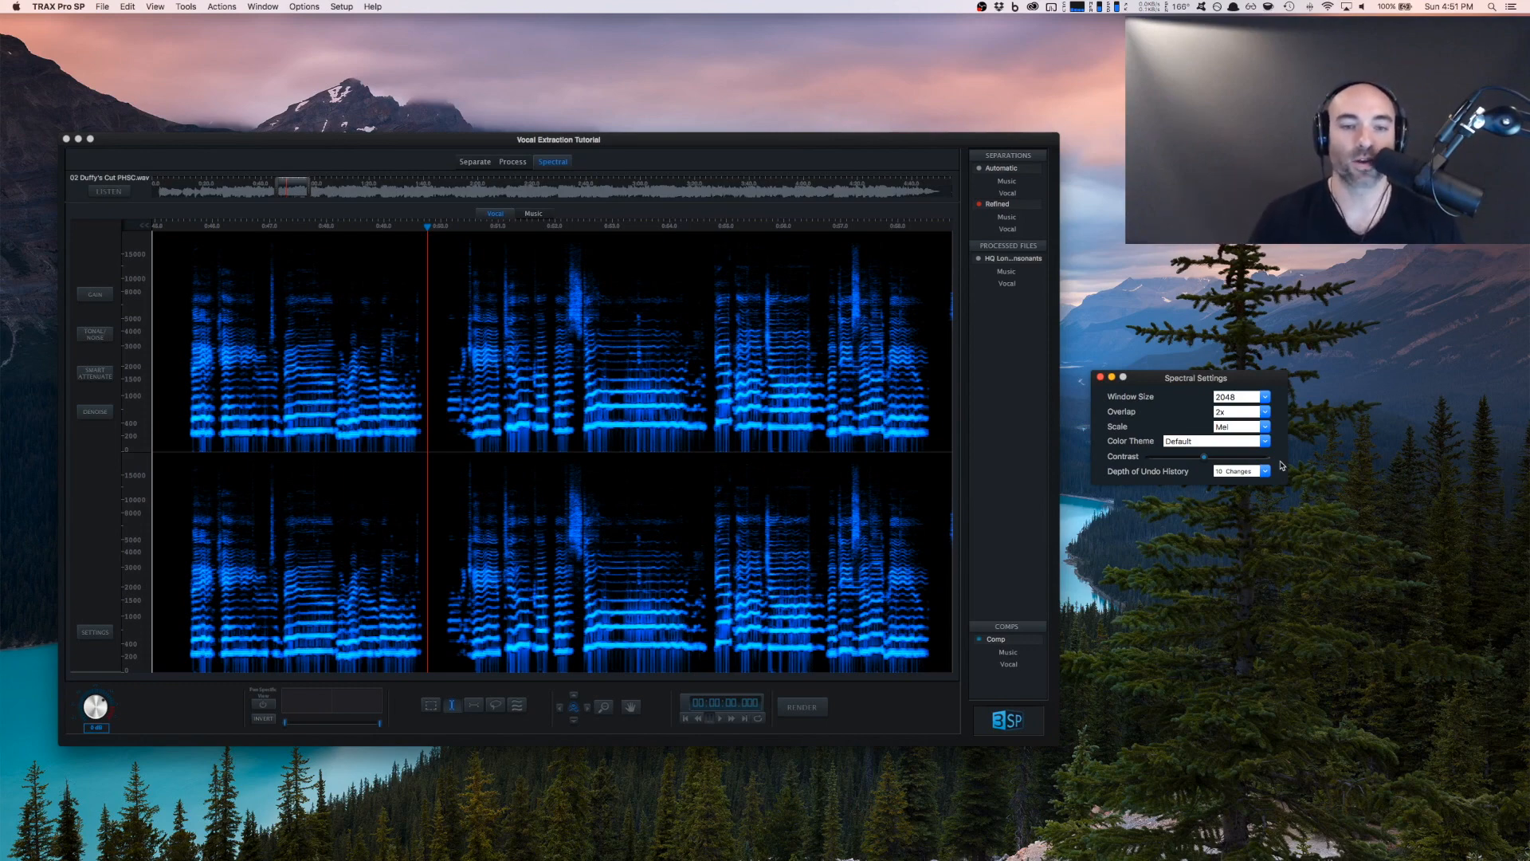
click(1101, 378)
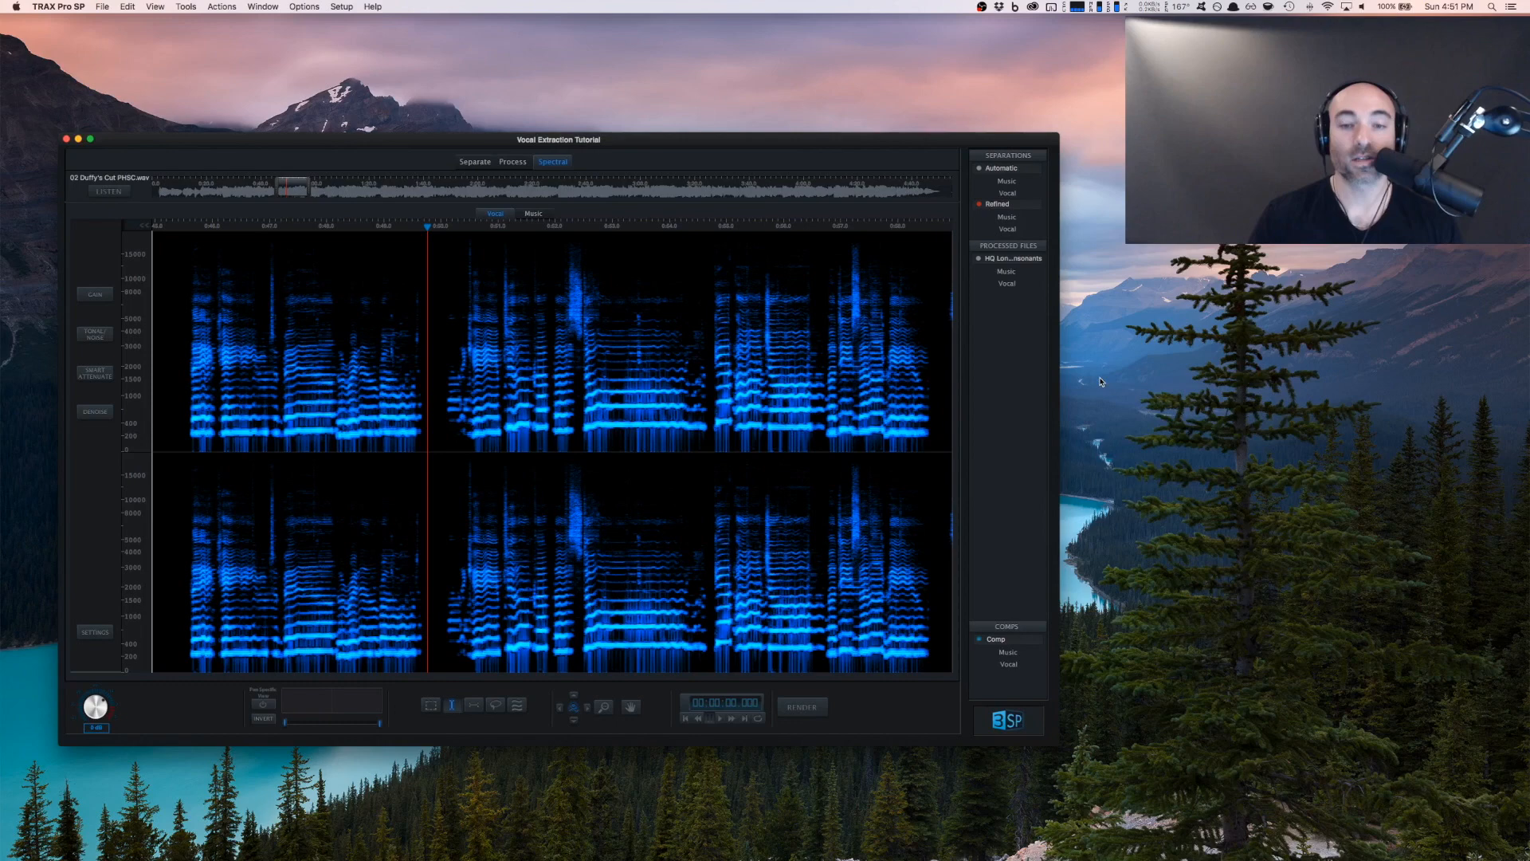
mouse_move(449, 291)
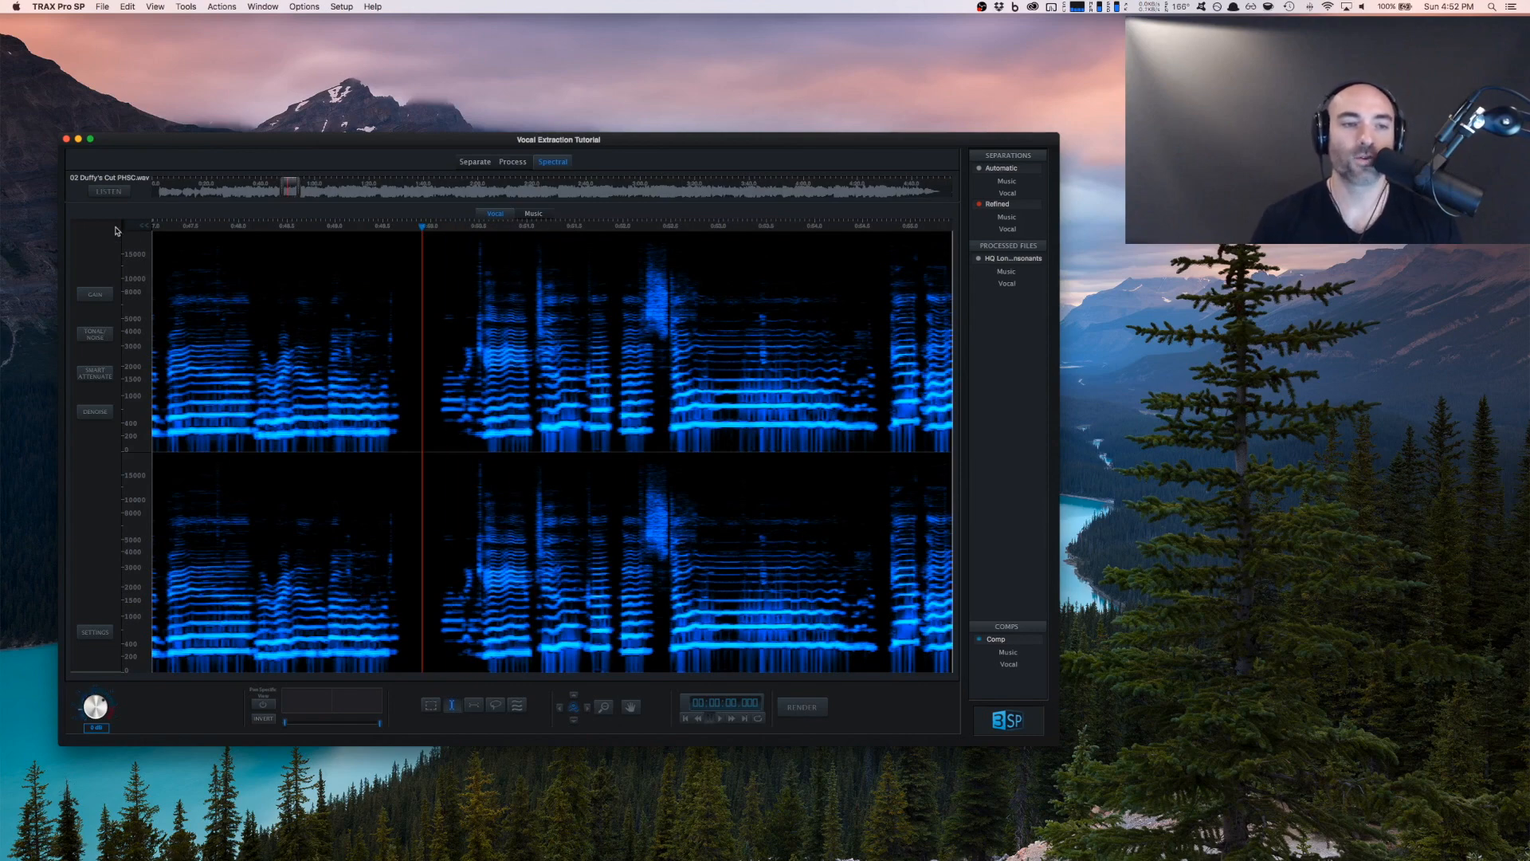
Freehand-outline the faint sound just before the second vocal phrase and delete it
click(108, 190)
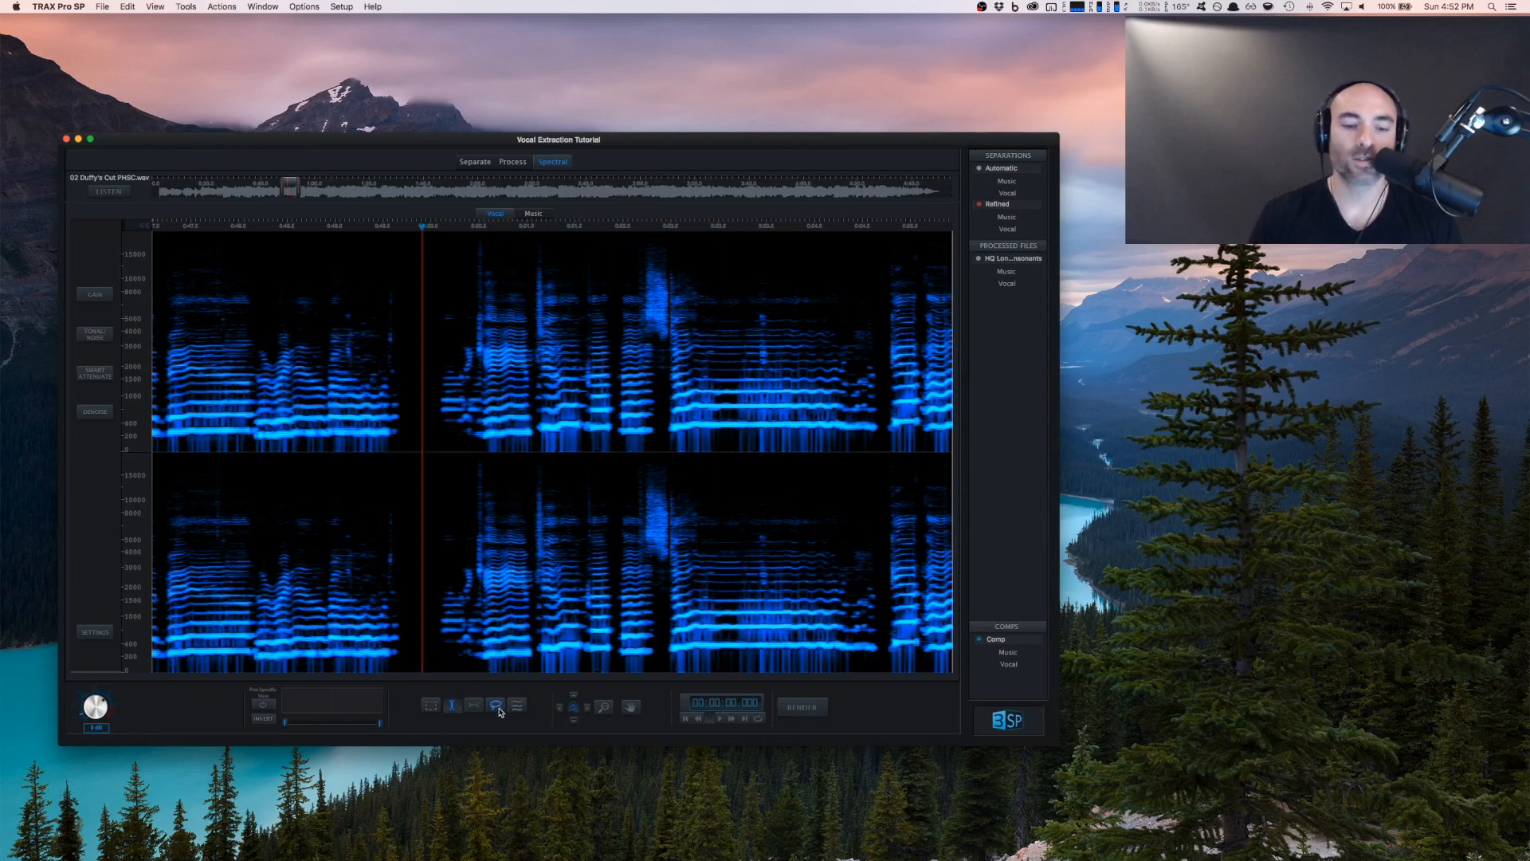
click(495, 704)
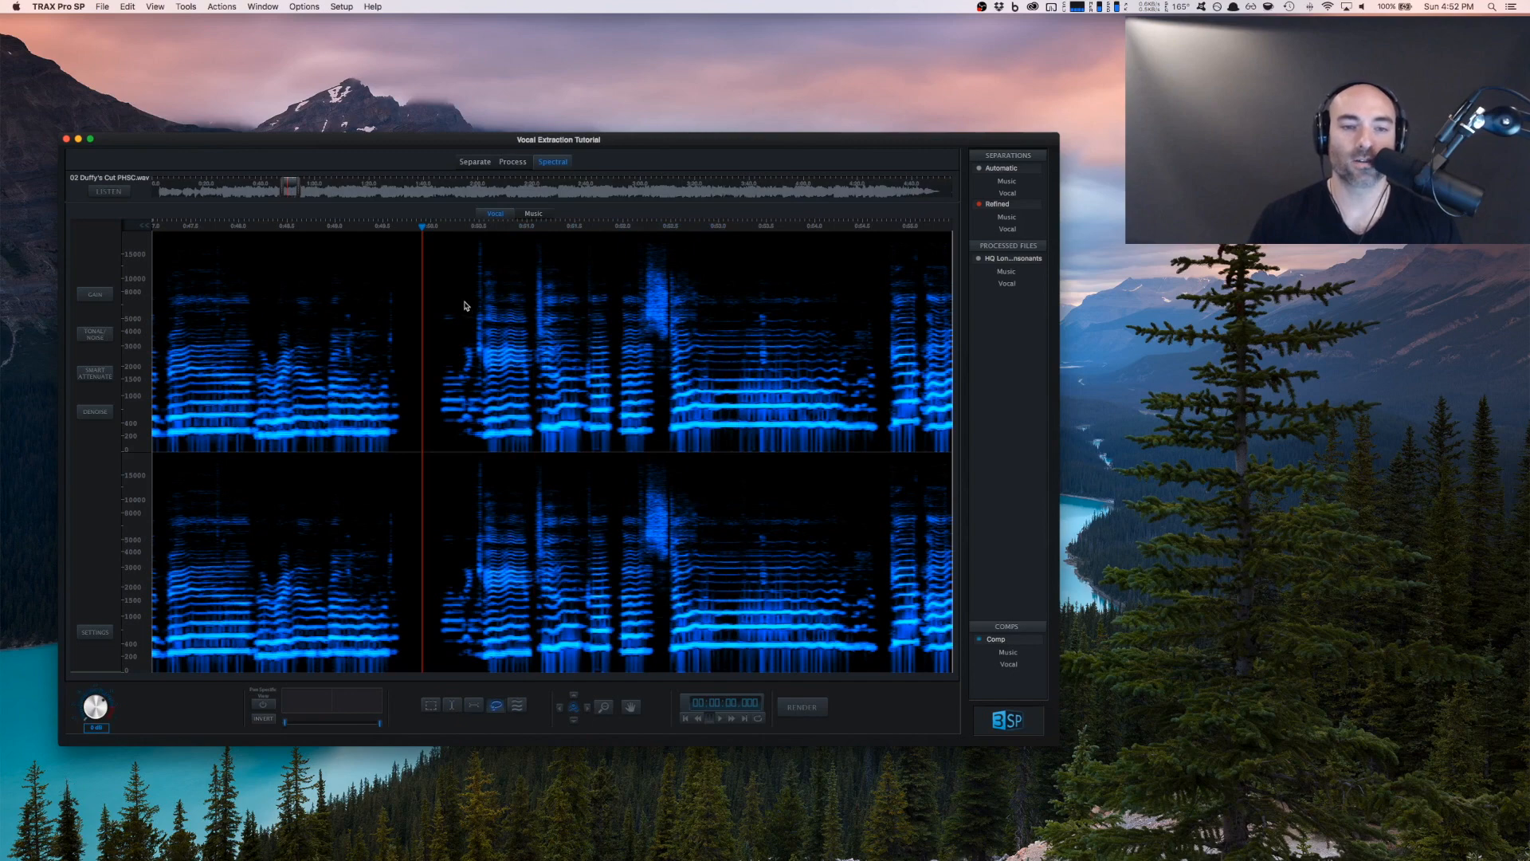
drag(464, 303, 473, 371)
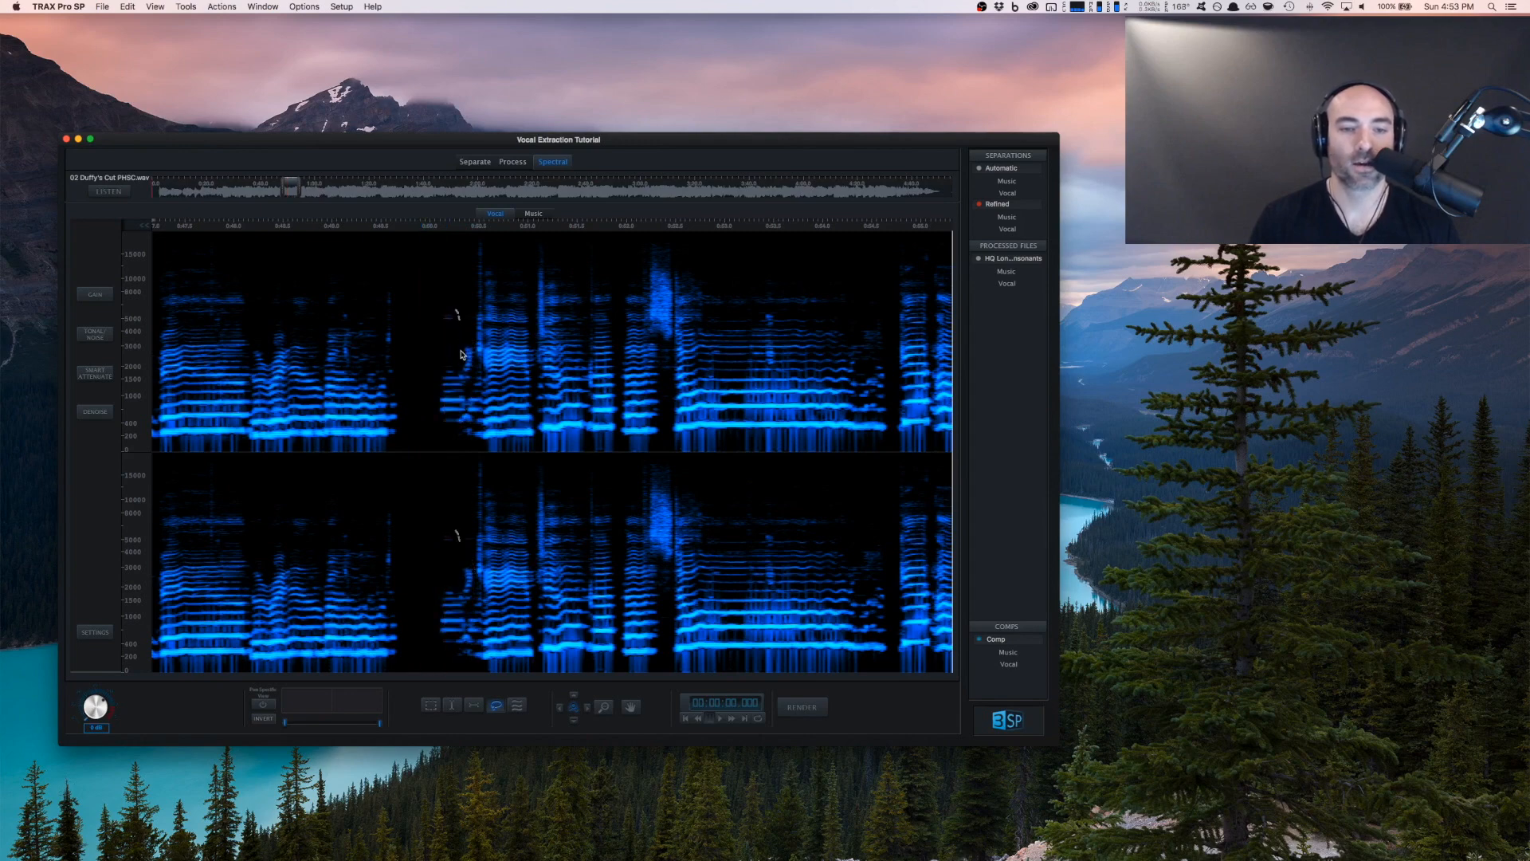
click(426, 226)
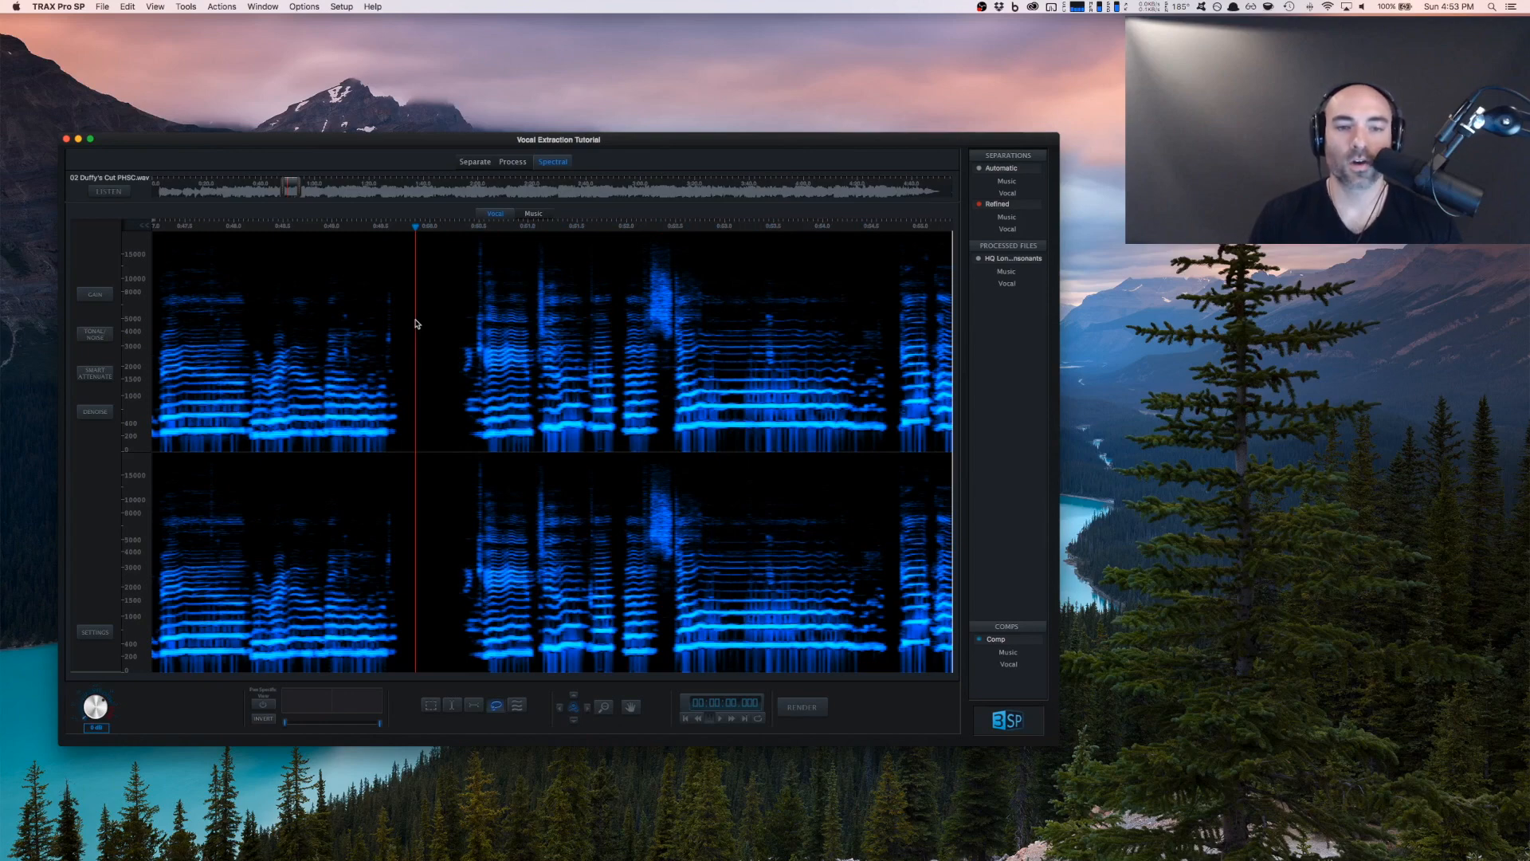
mouse_move(575, 565)
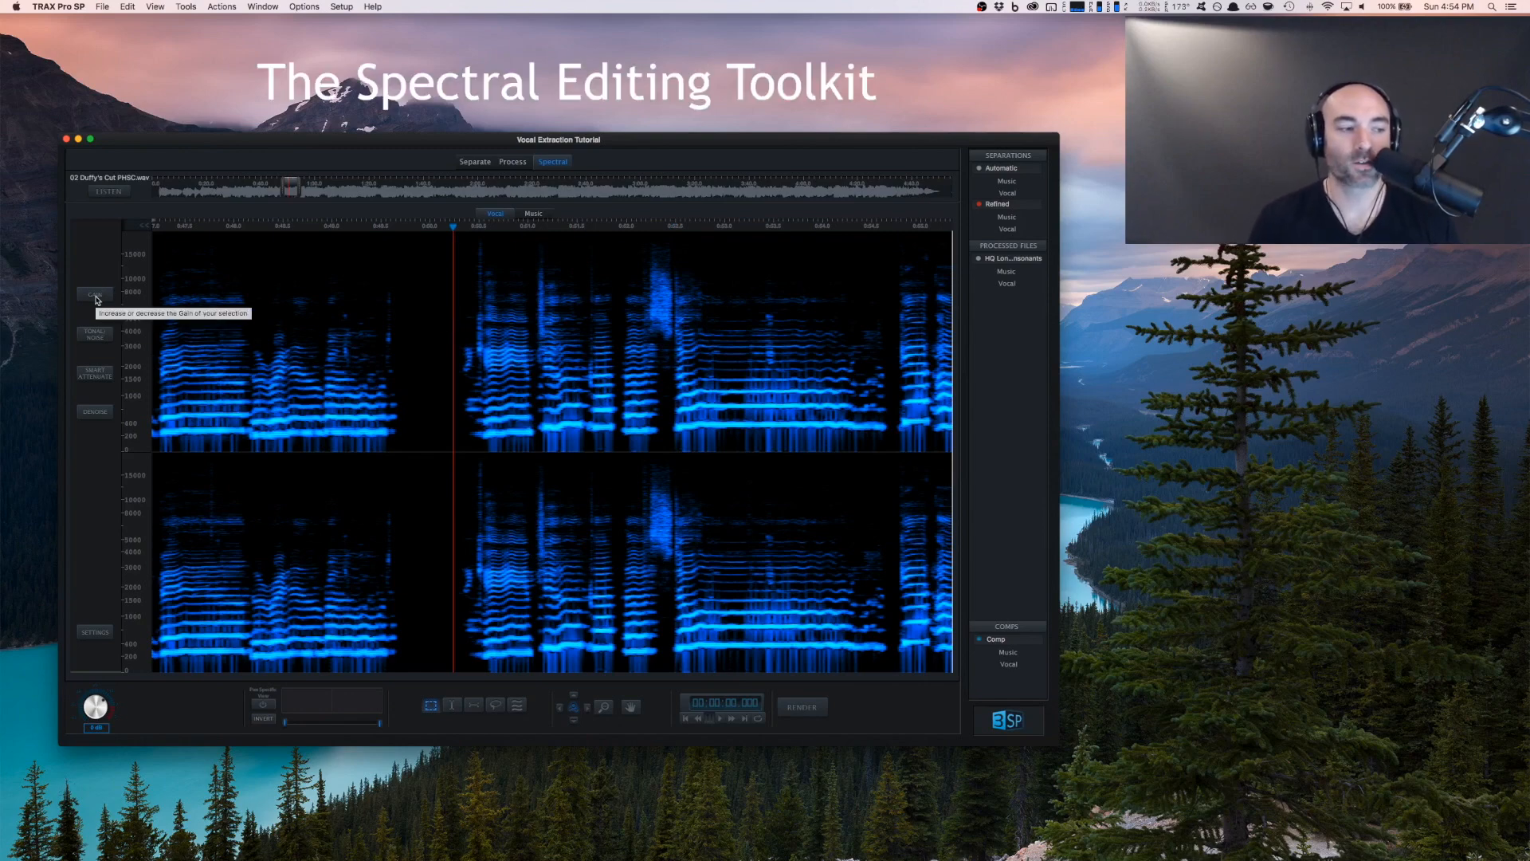
click(94, 295)
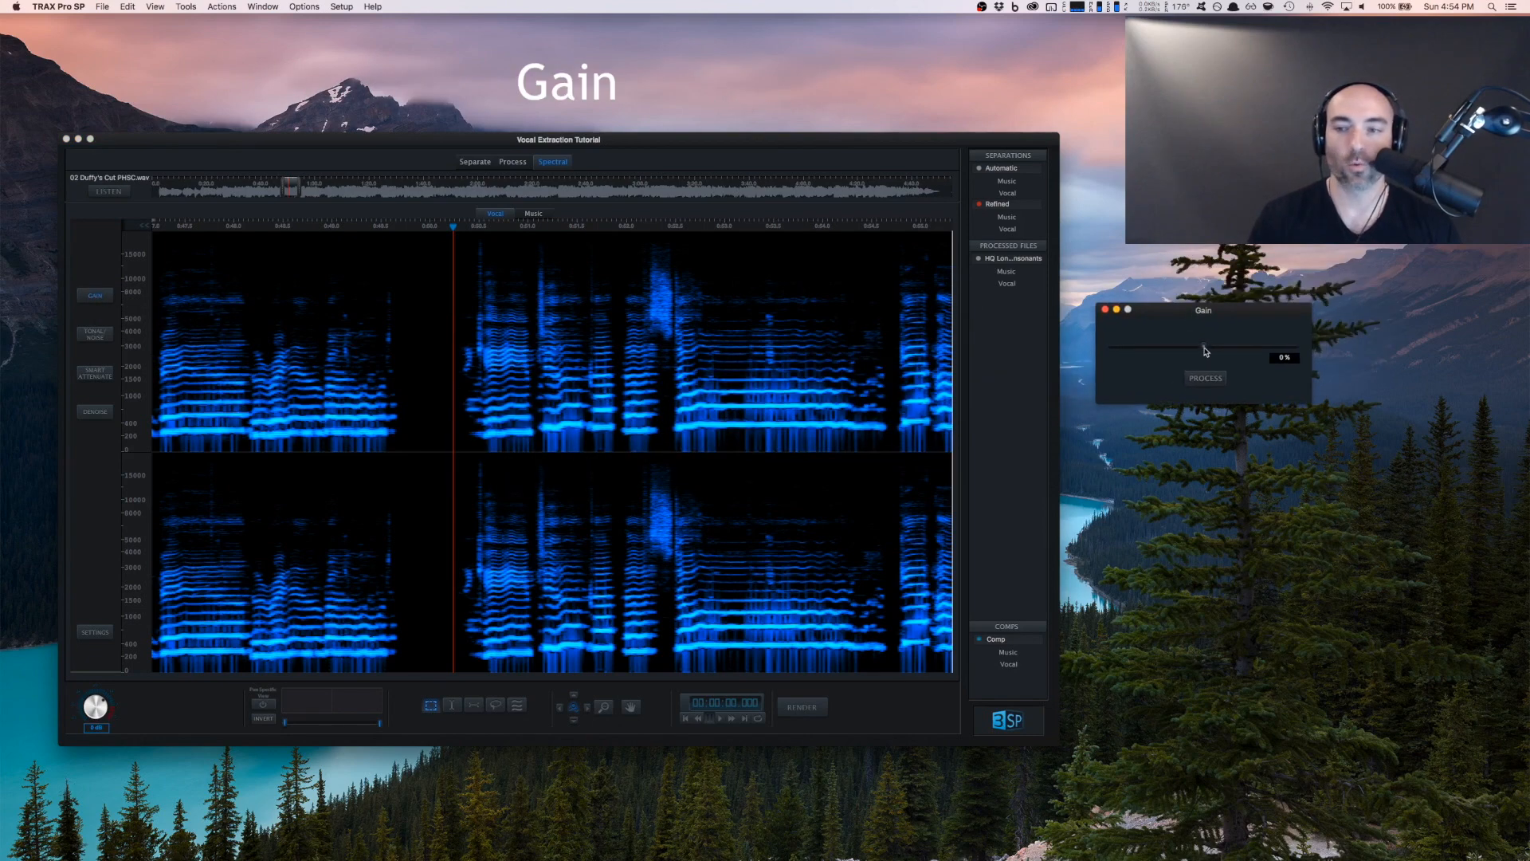
drag(1204, 348, 1112, 348)
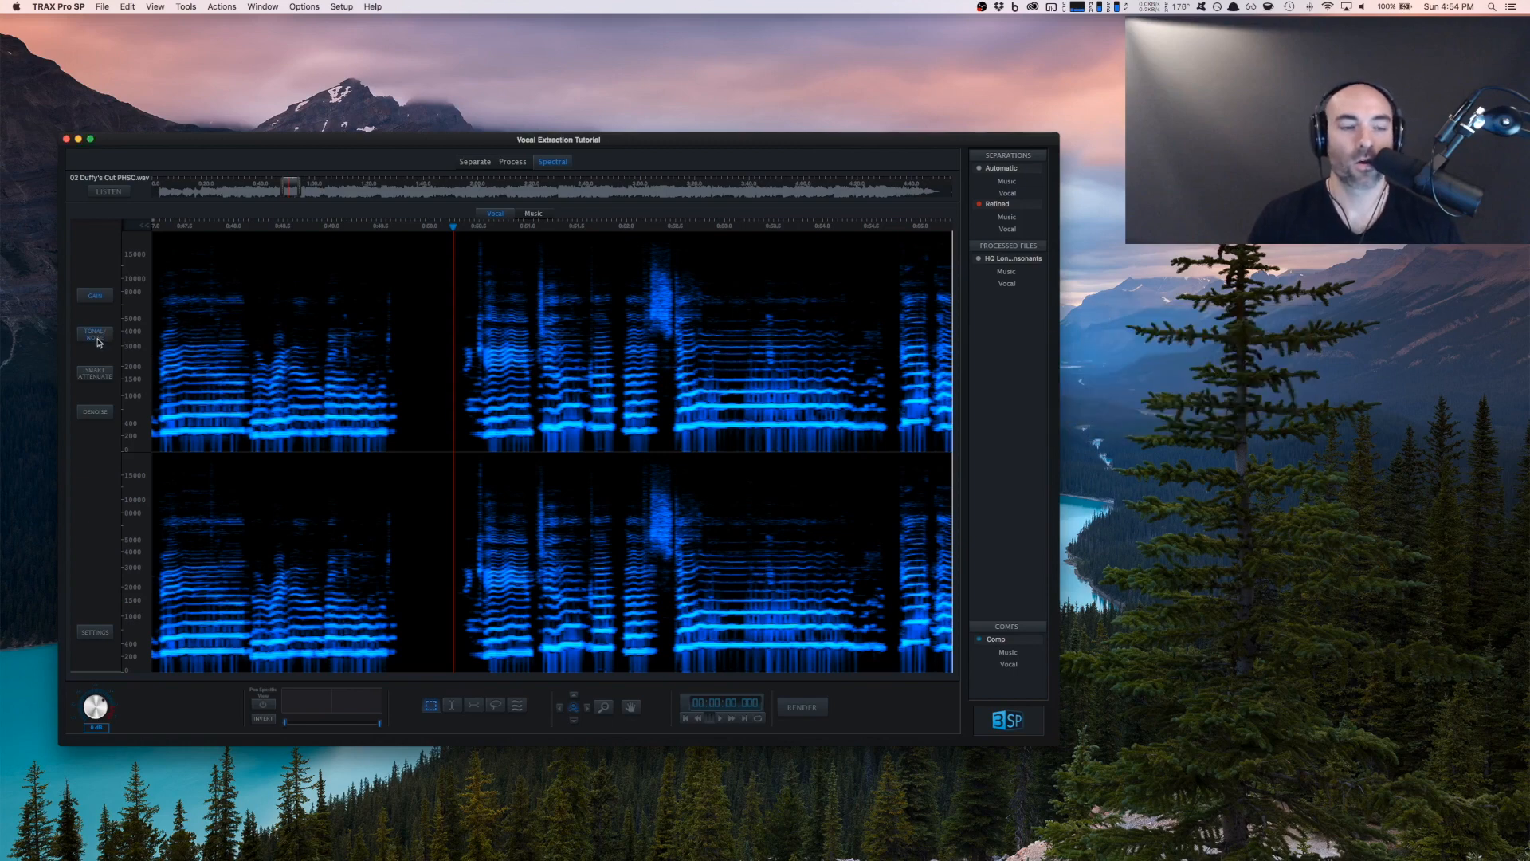
click(94, 335)
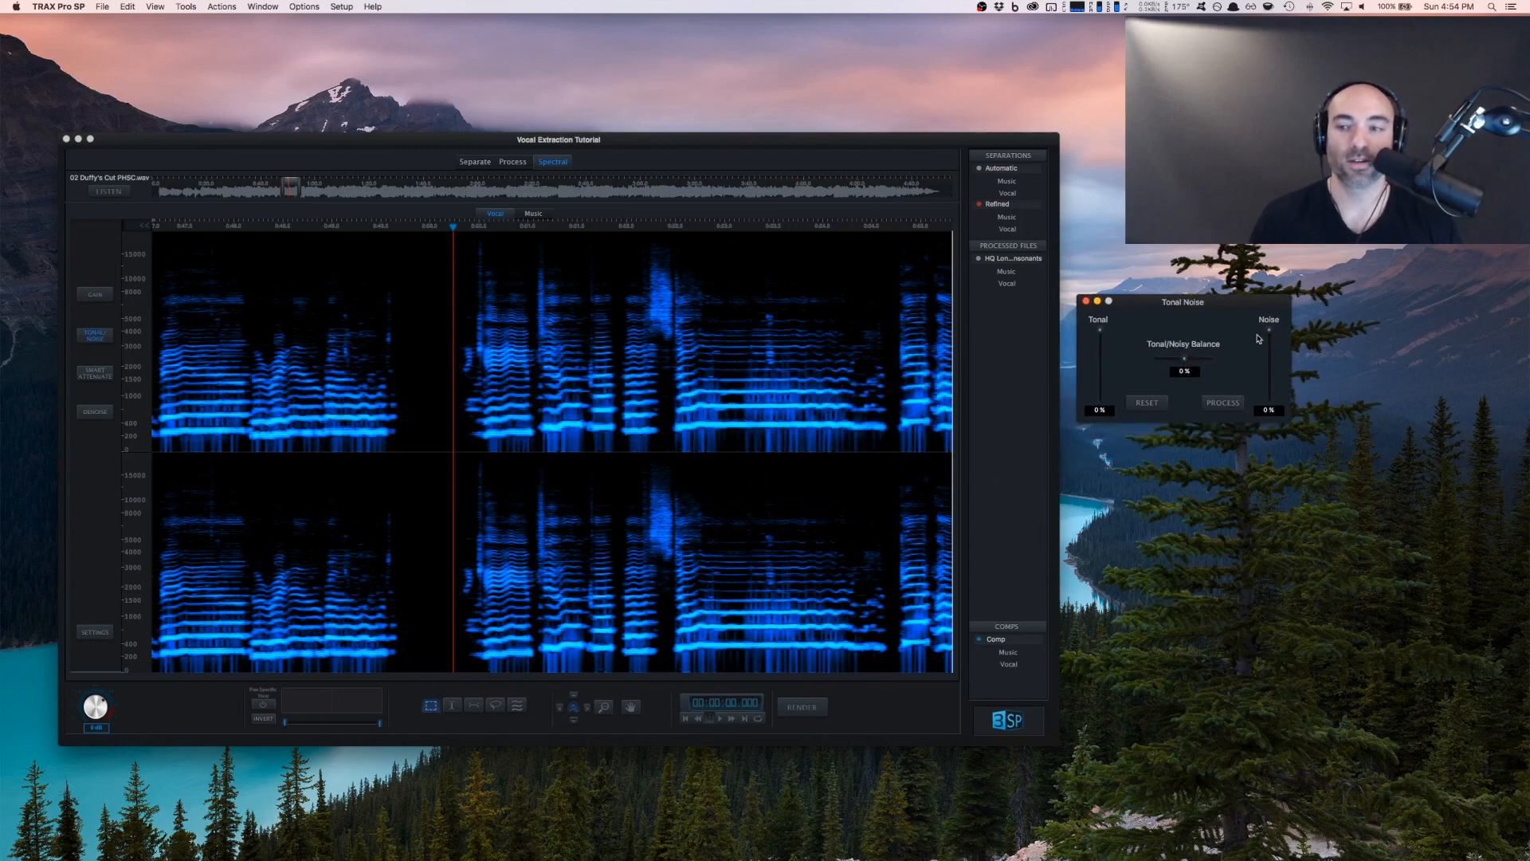
drag(1185, 370, 1185, 364)
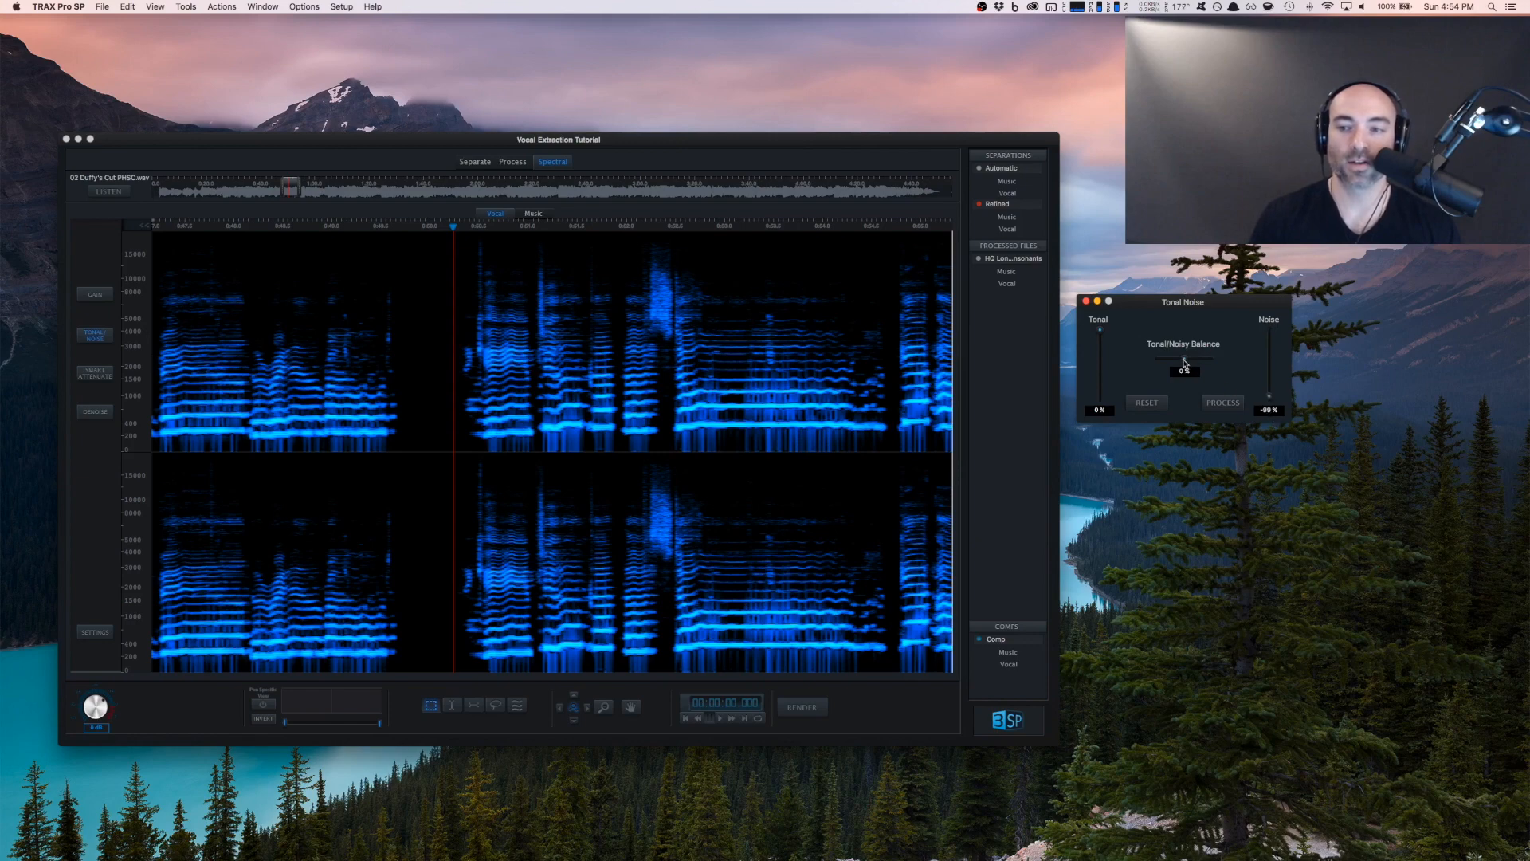
drag(1184, 370, 1178, 370)
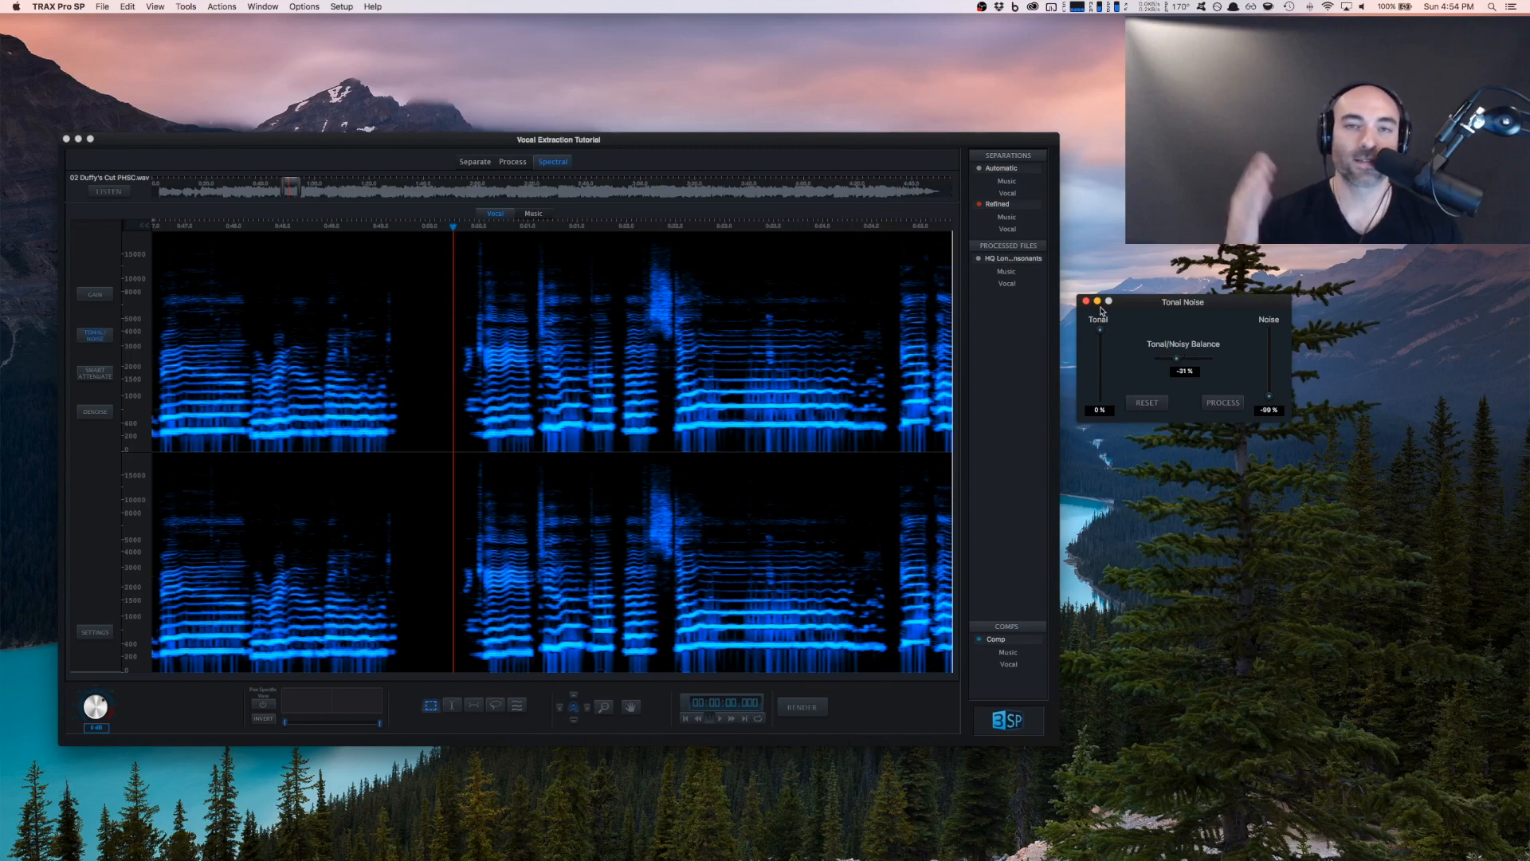
click(1085, 301)
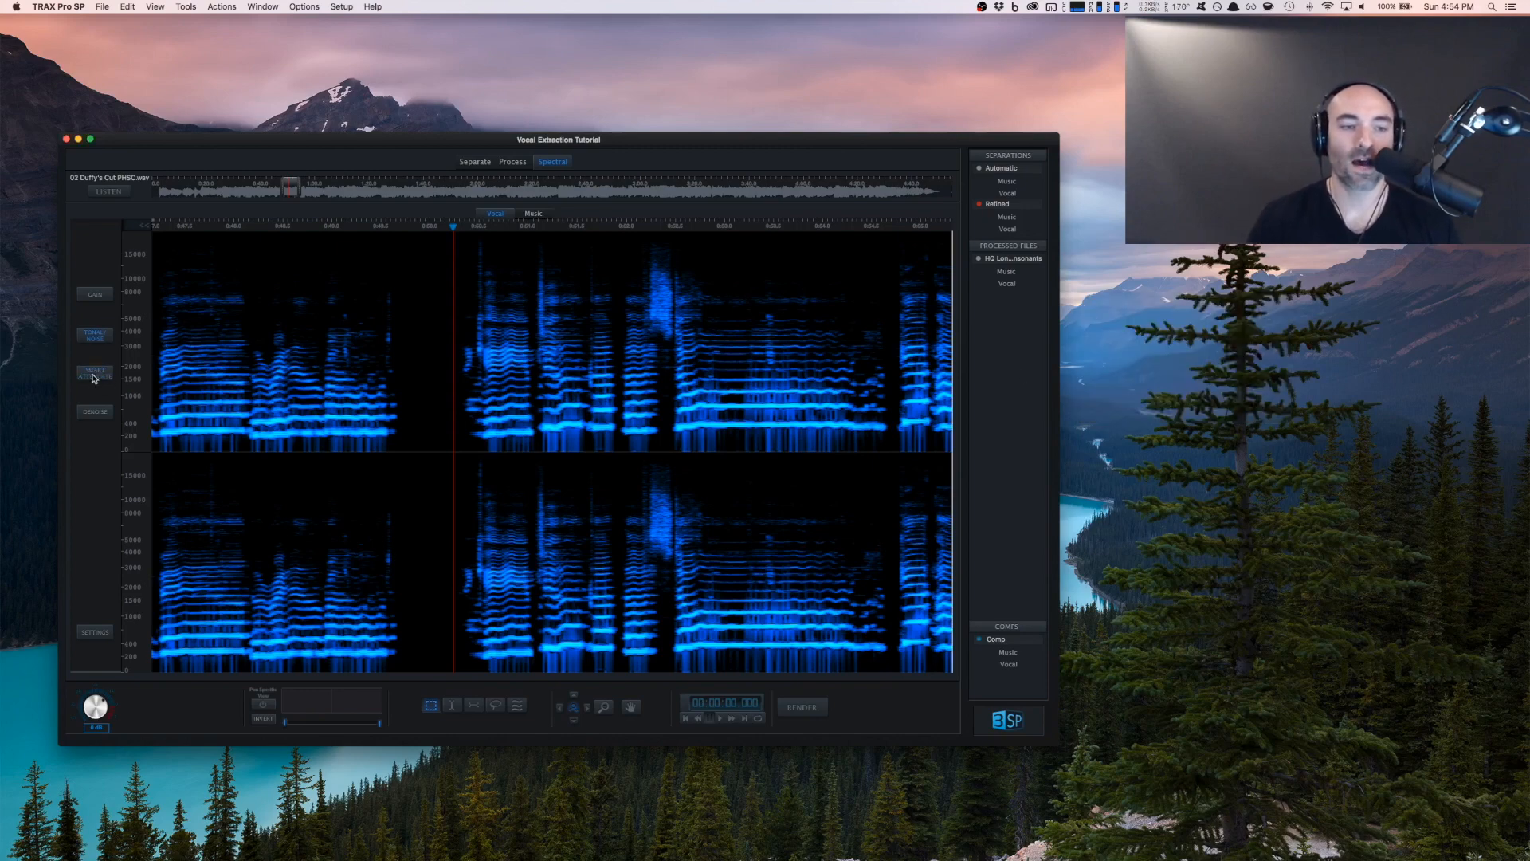
click(95, 373)
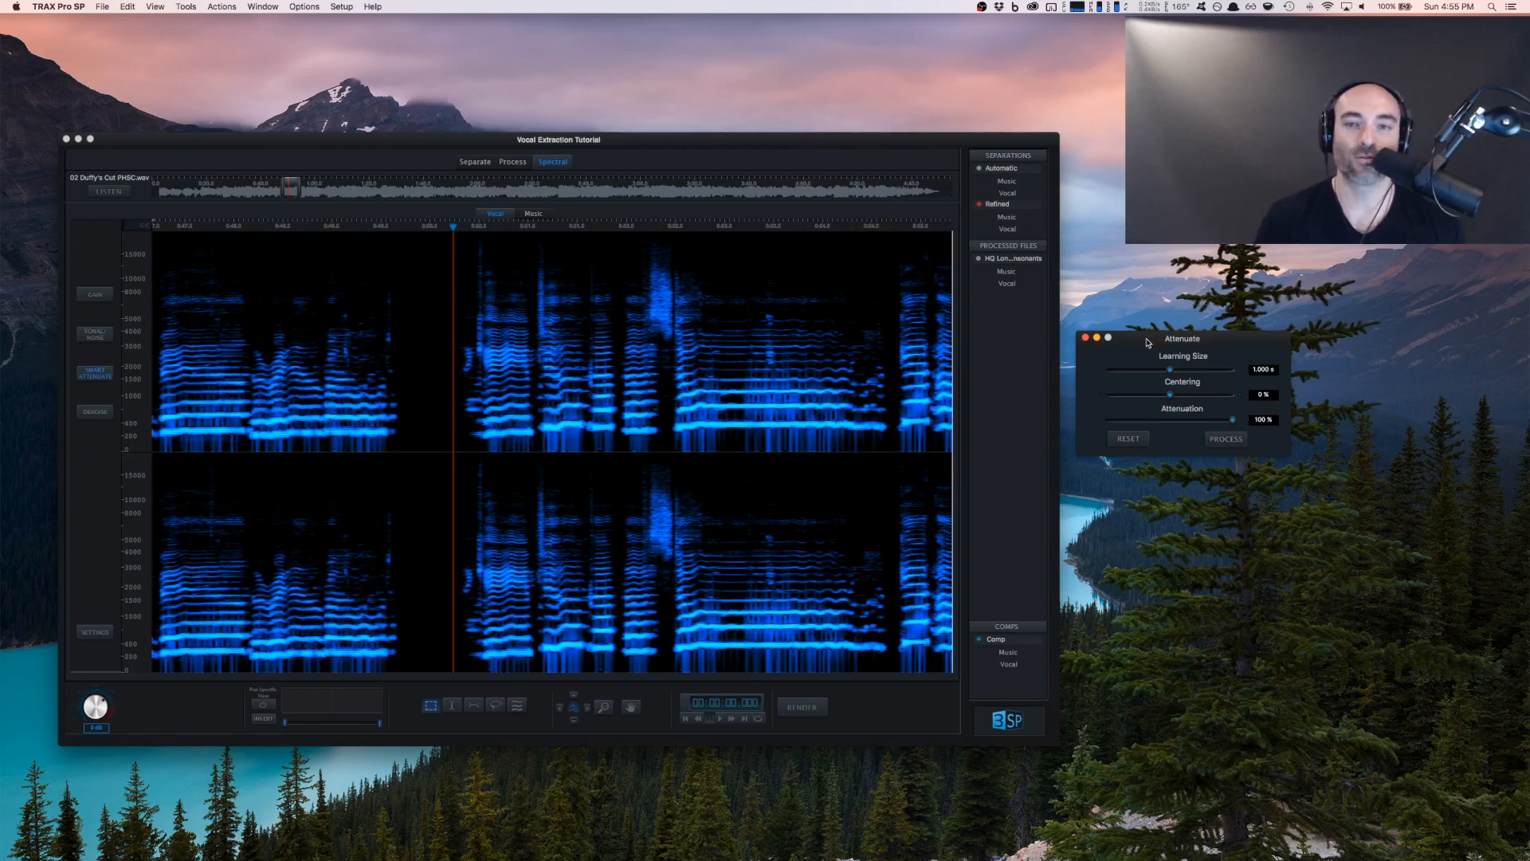
click(94, 411)
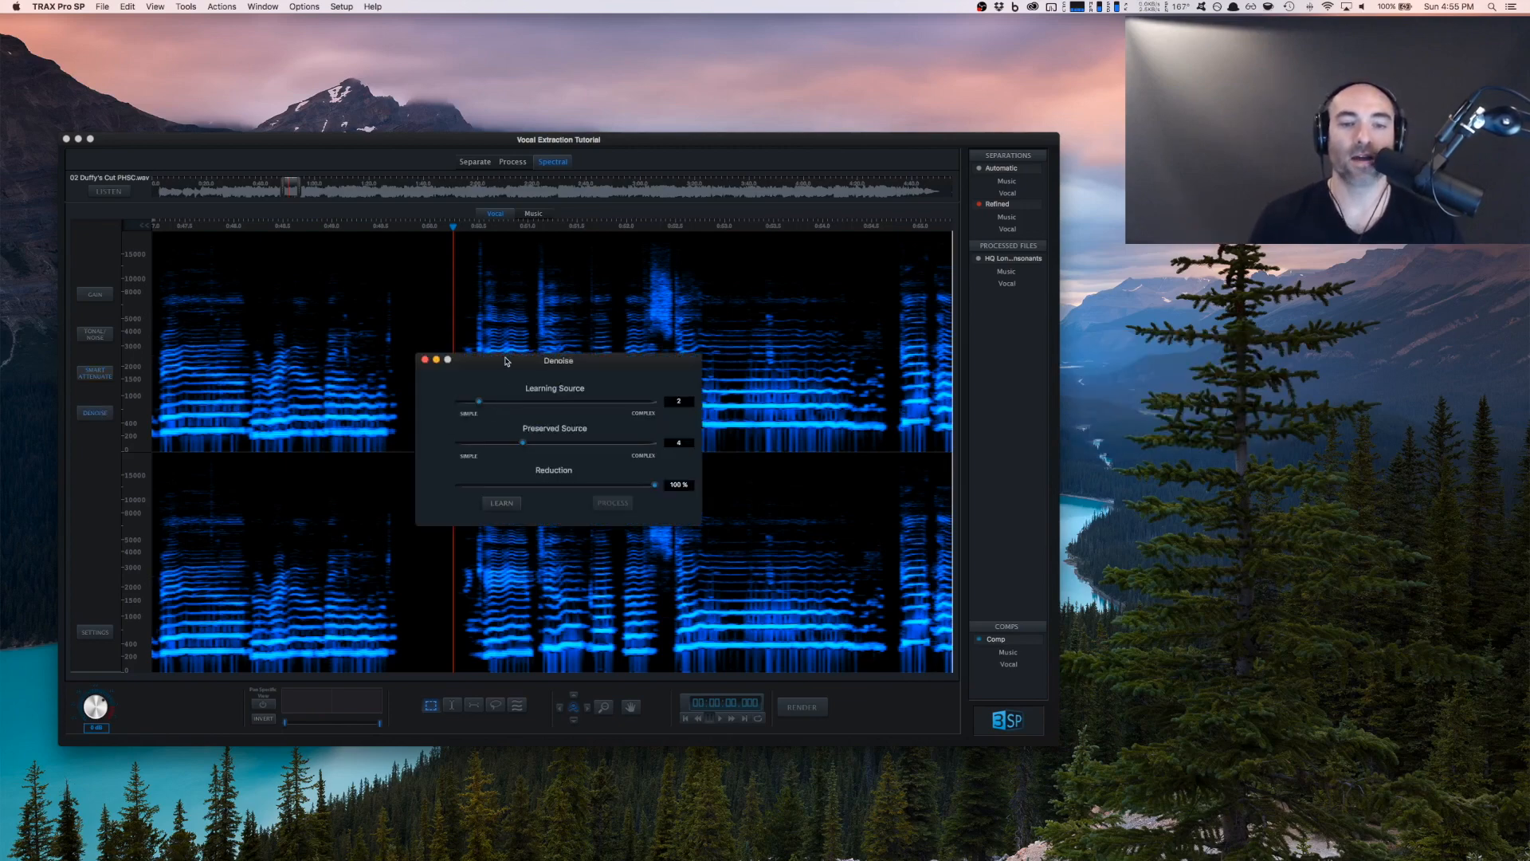
drag(557, 360, 1216, 330)
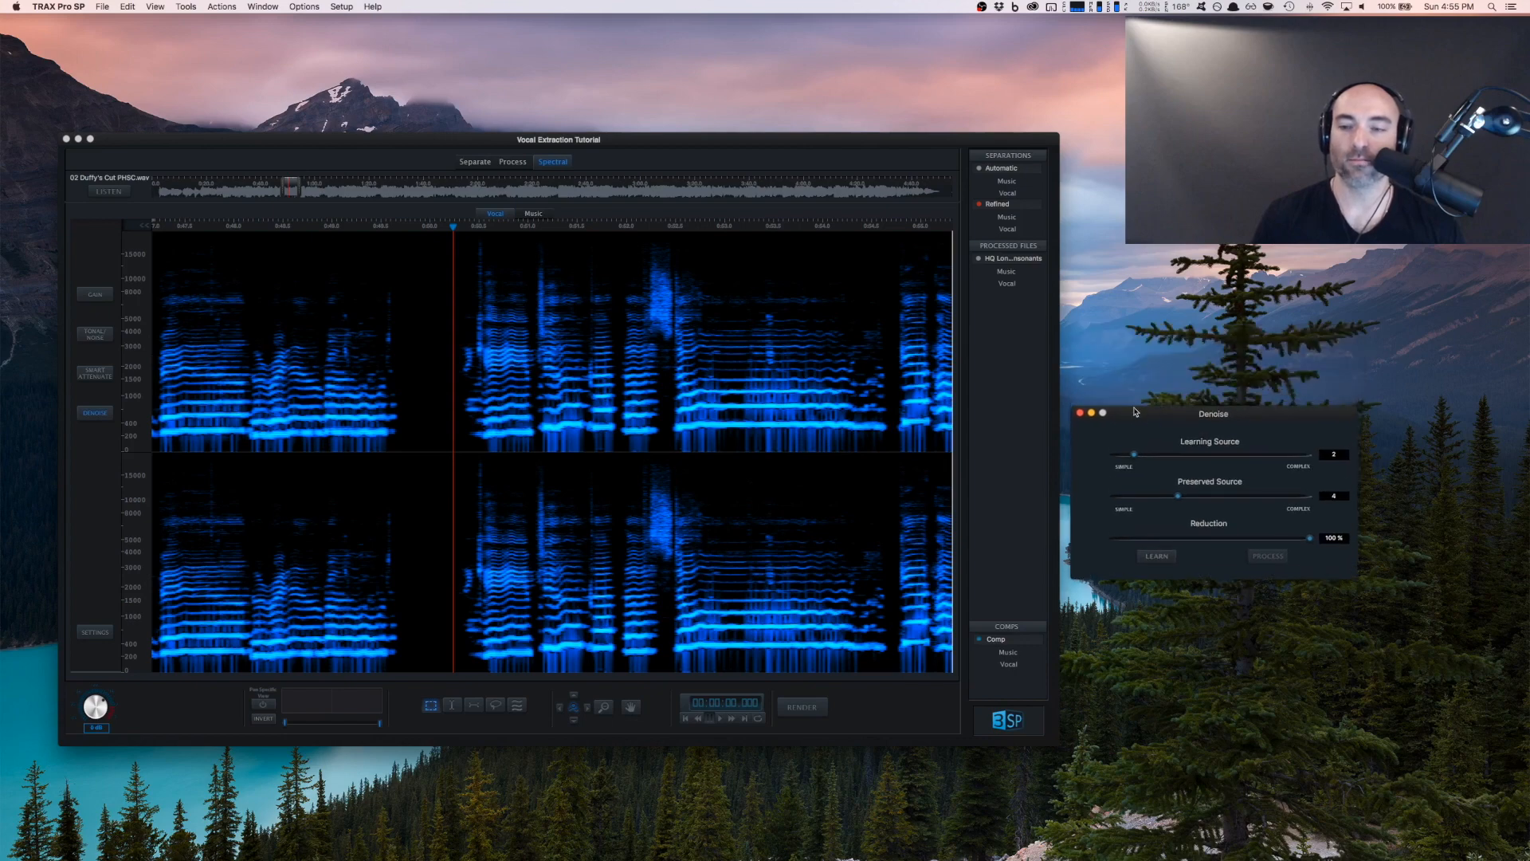
mouse_move(1255, 454)
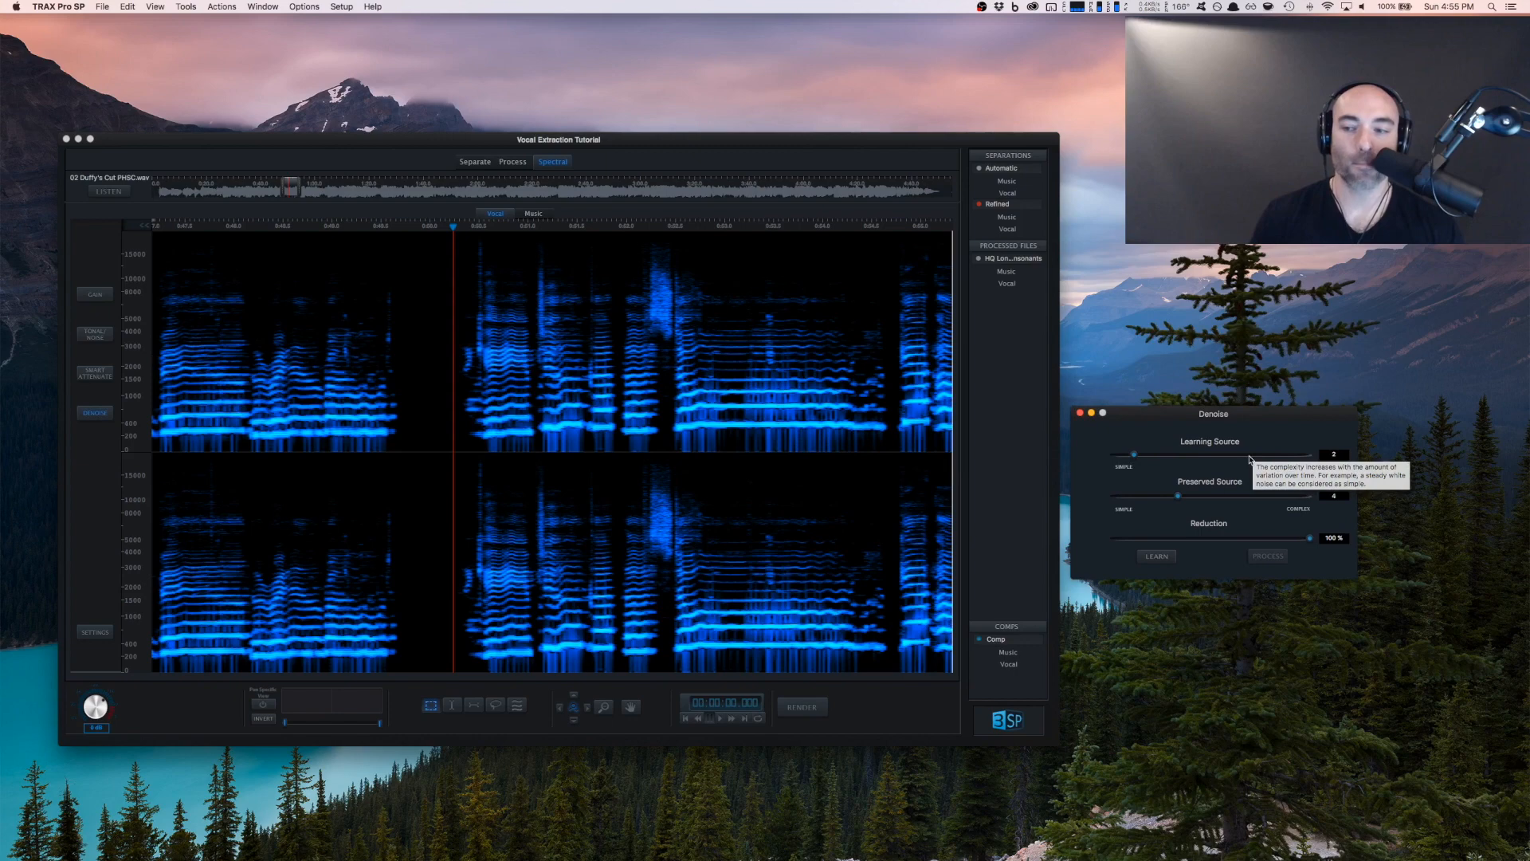
mouse_move(1231, 542)
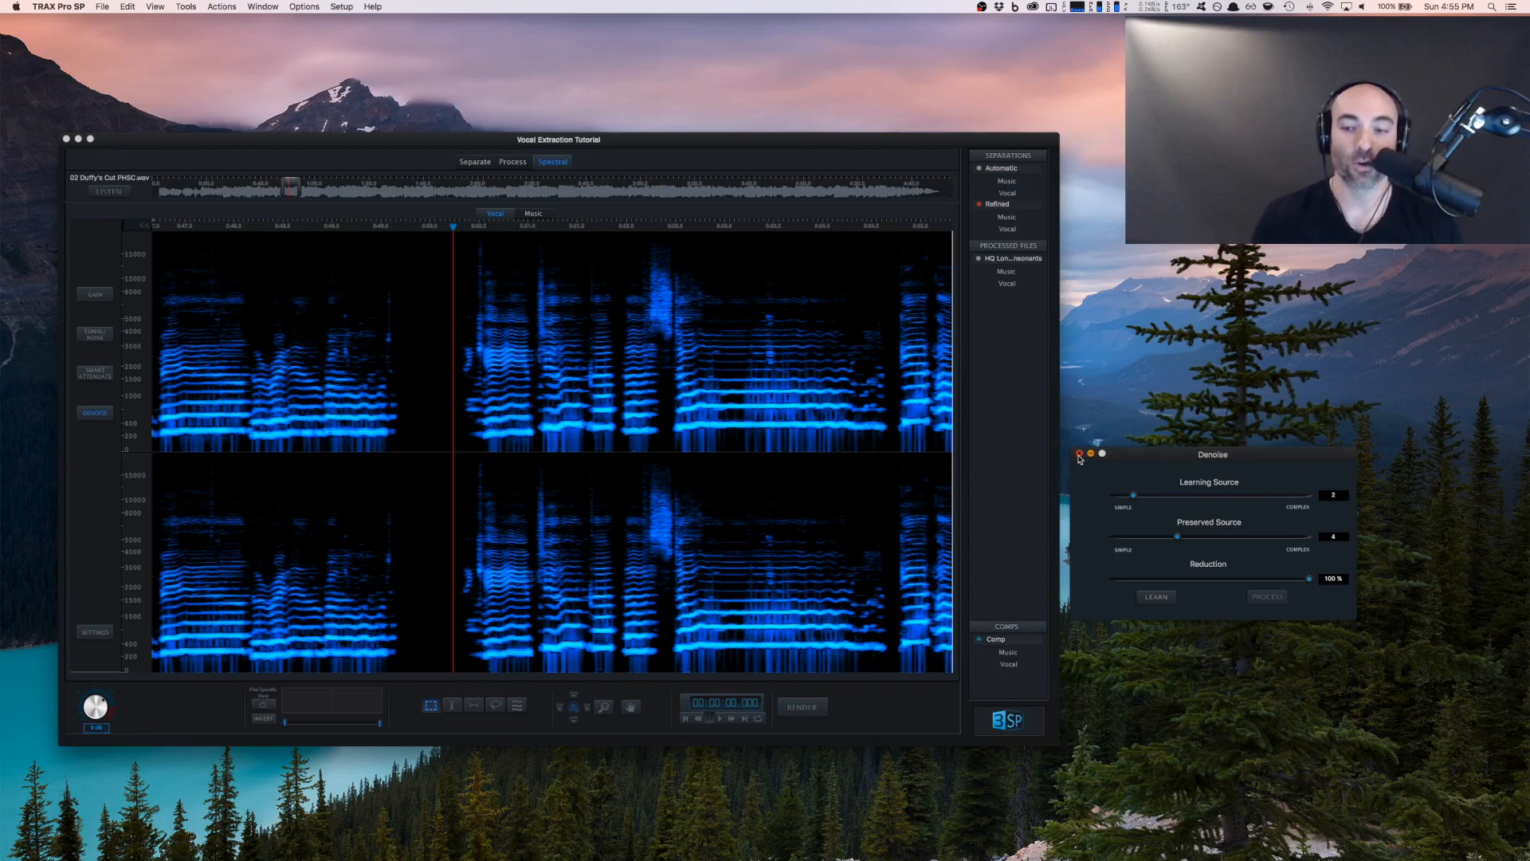
click(1079, 456)
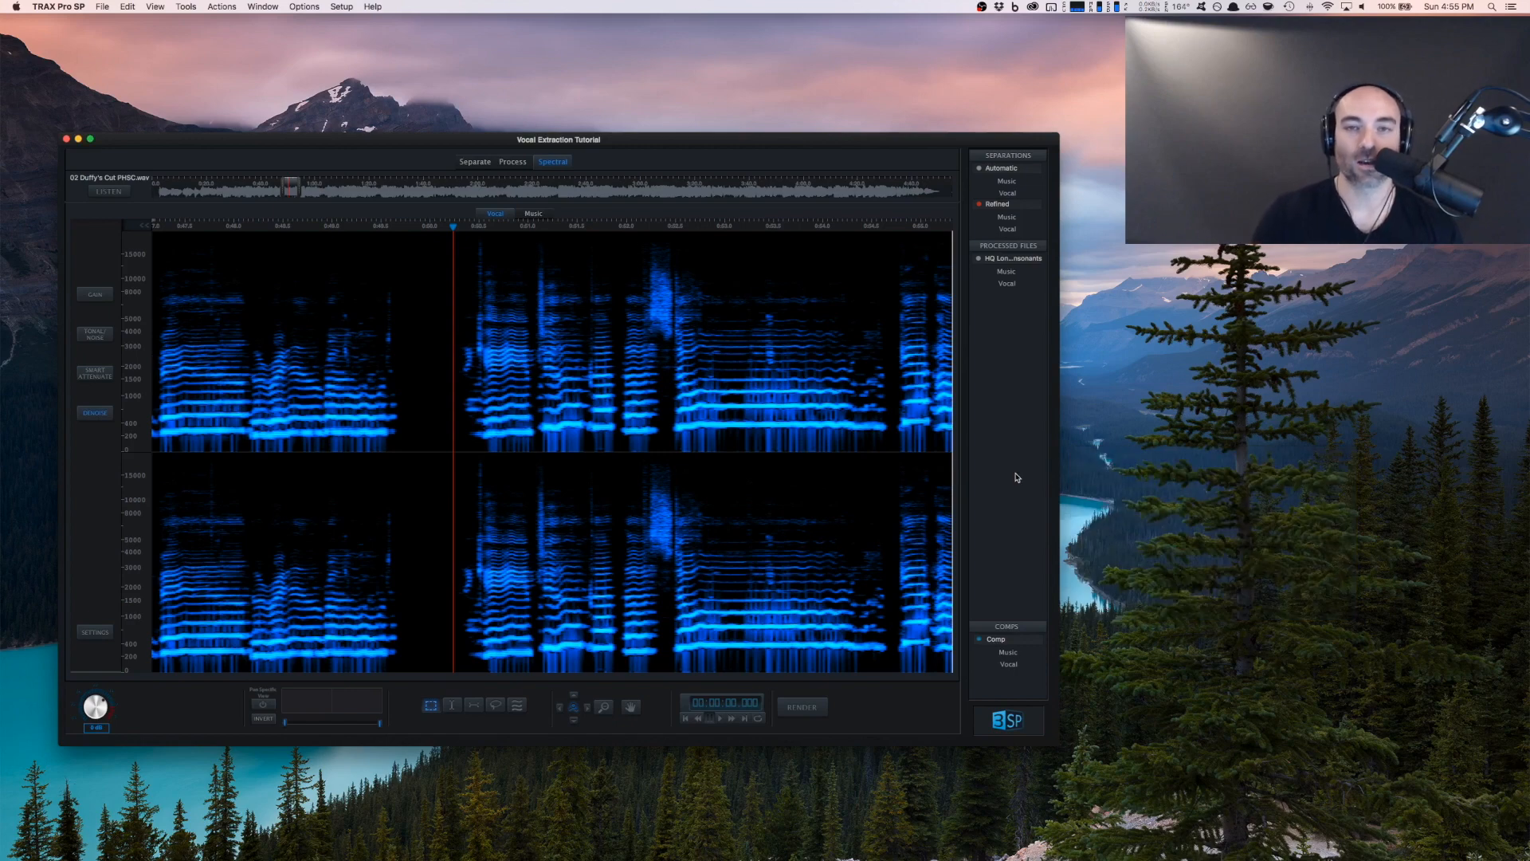
mouse_move(1096, 509)
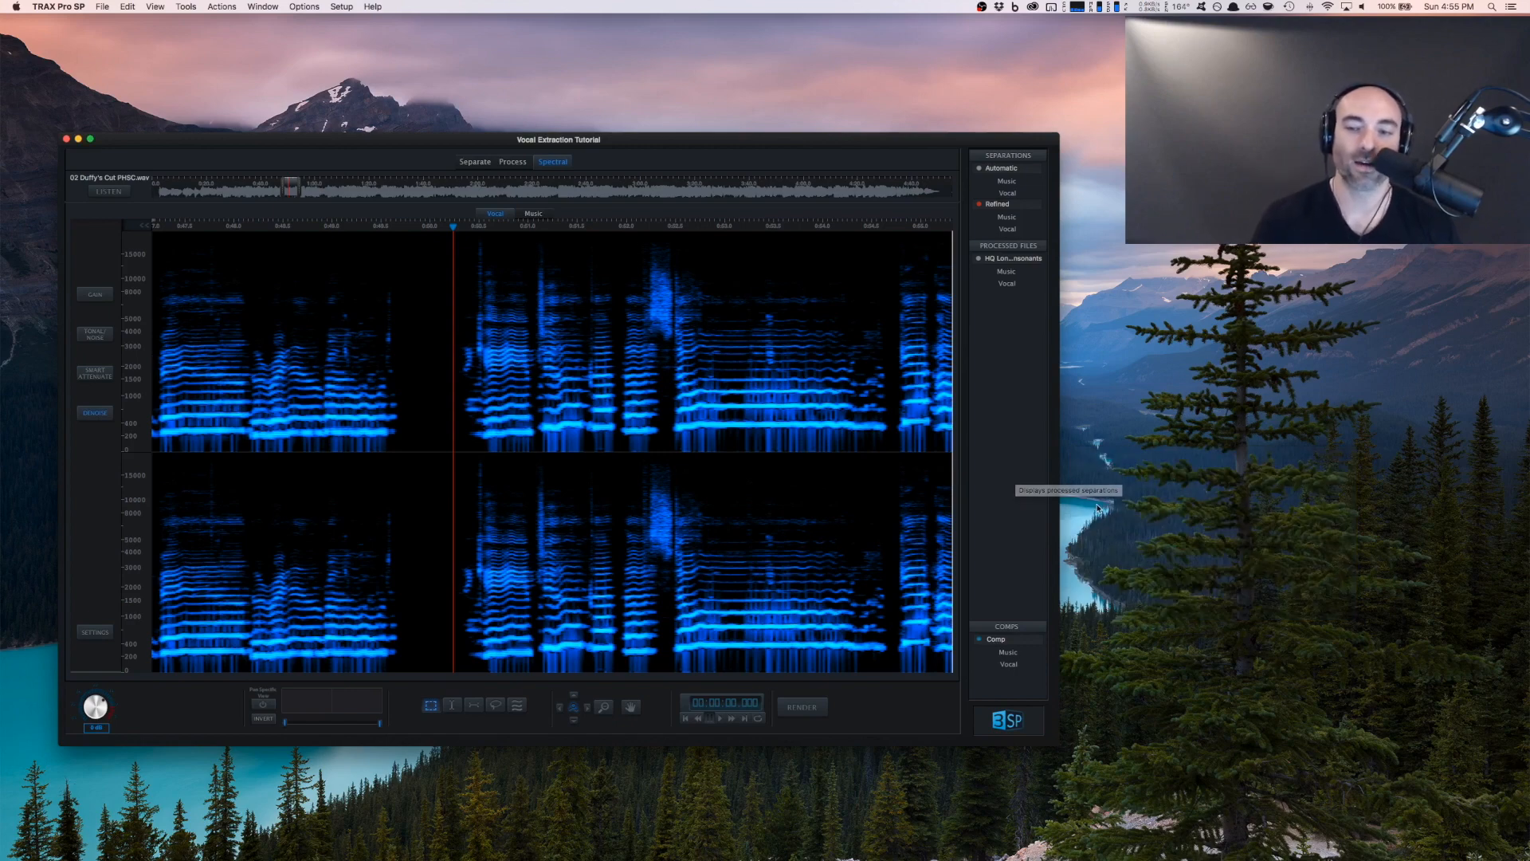
mouse_move(1098, 508)
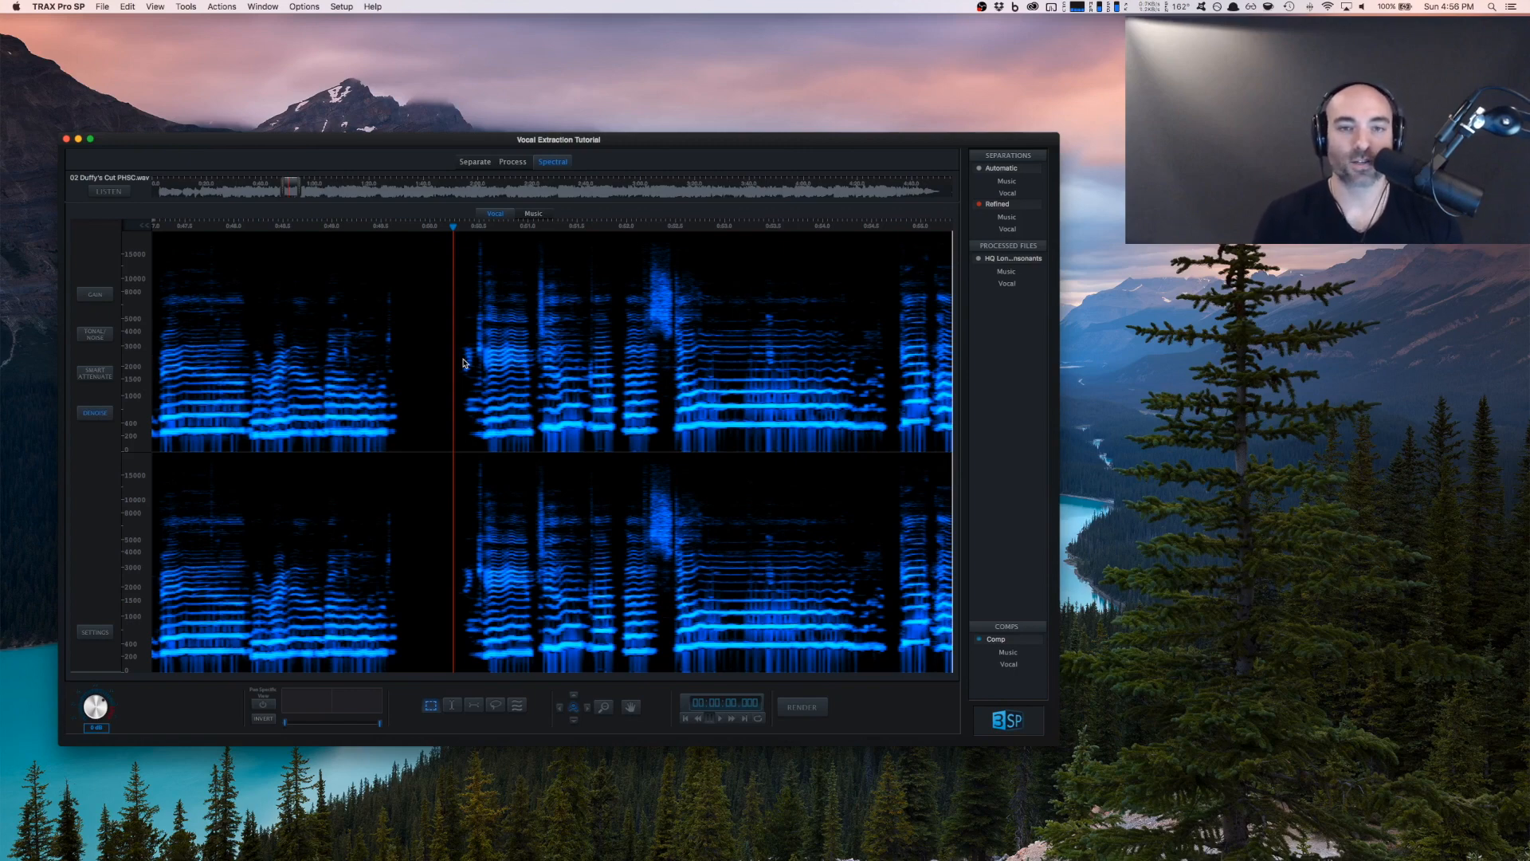
click(533, 212)
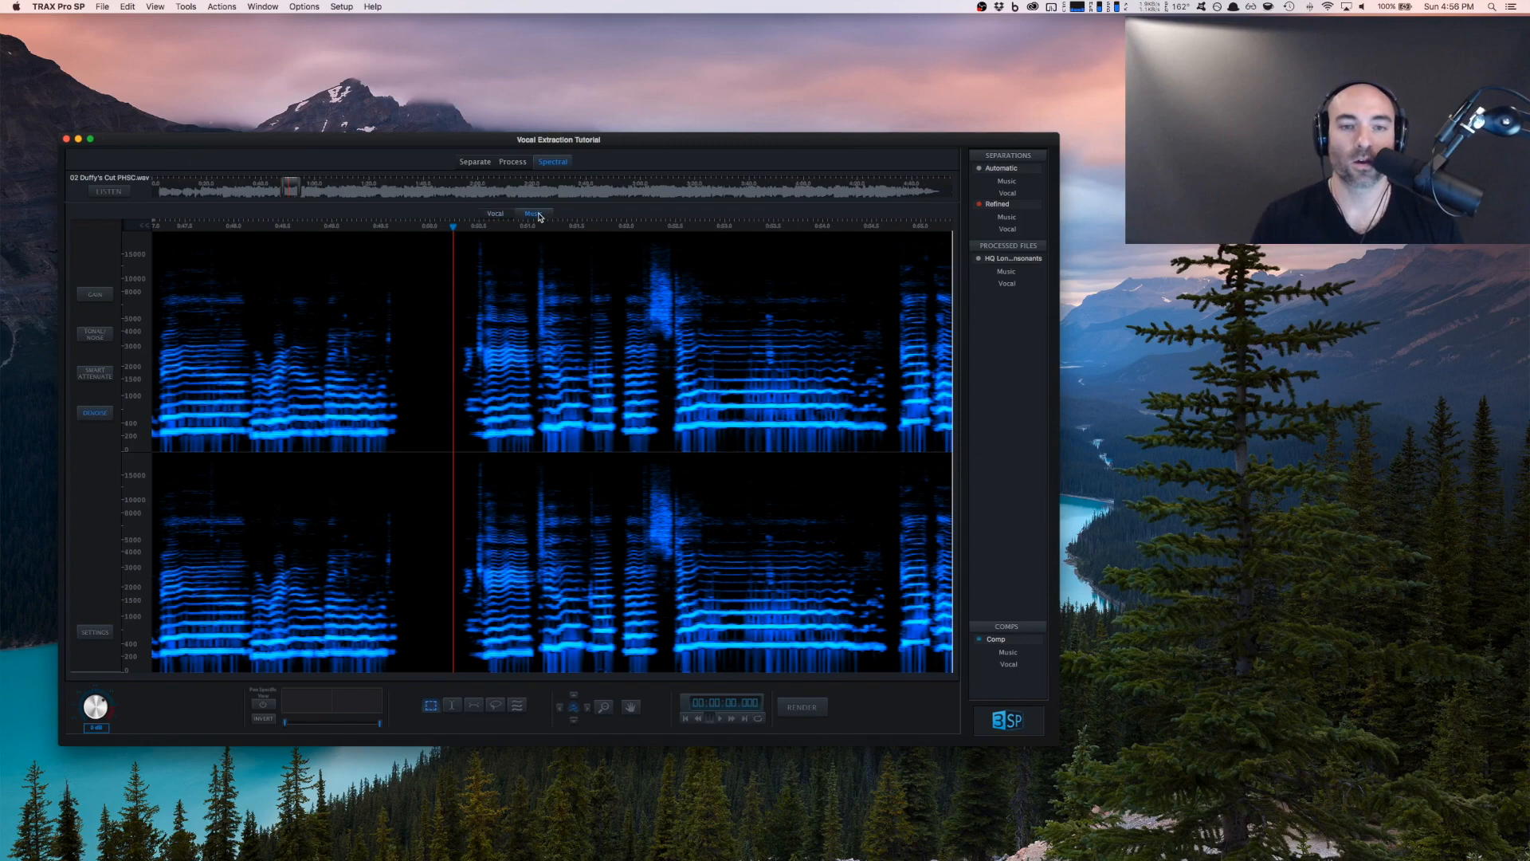
click(533, 213)
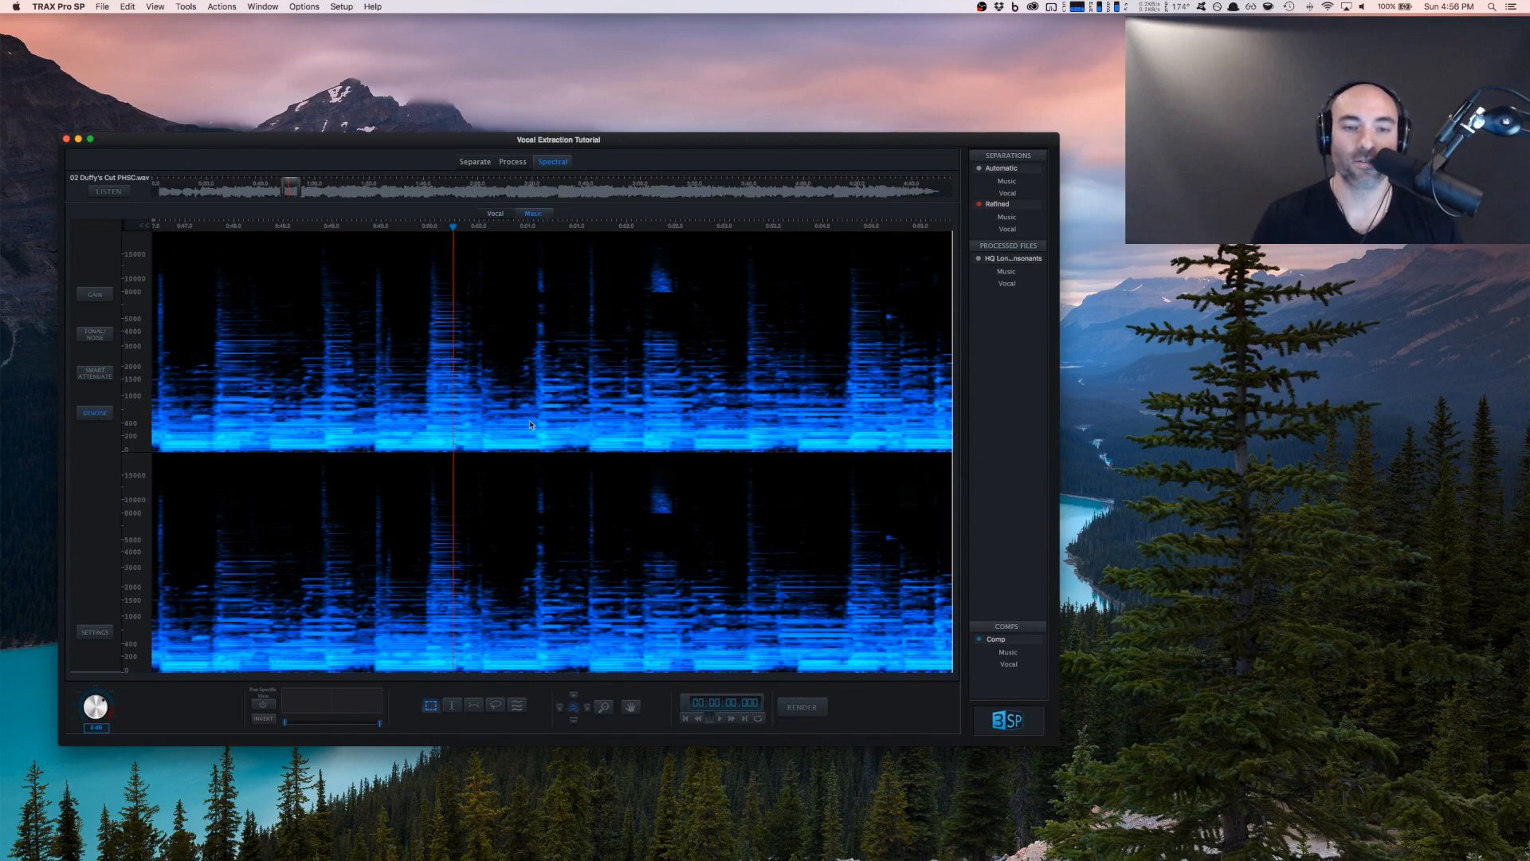
mouse_move(546, 382)
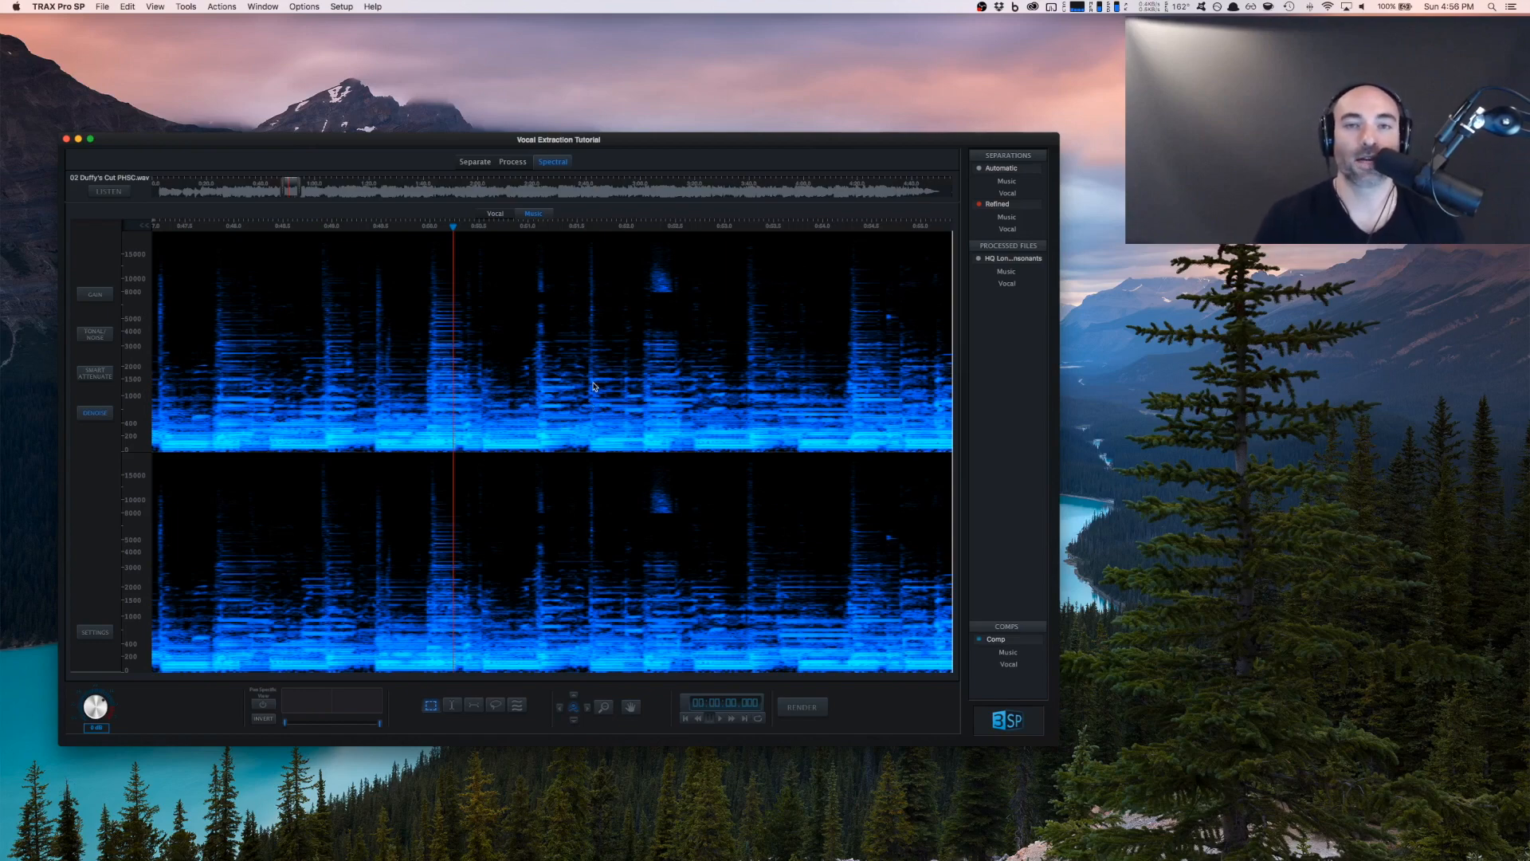
click(495, 213)
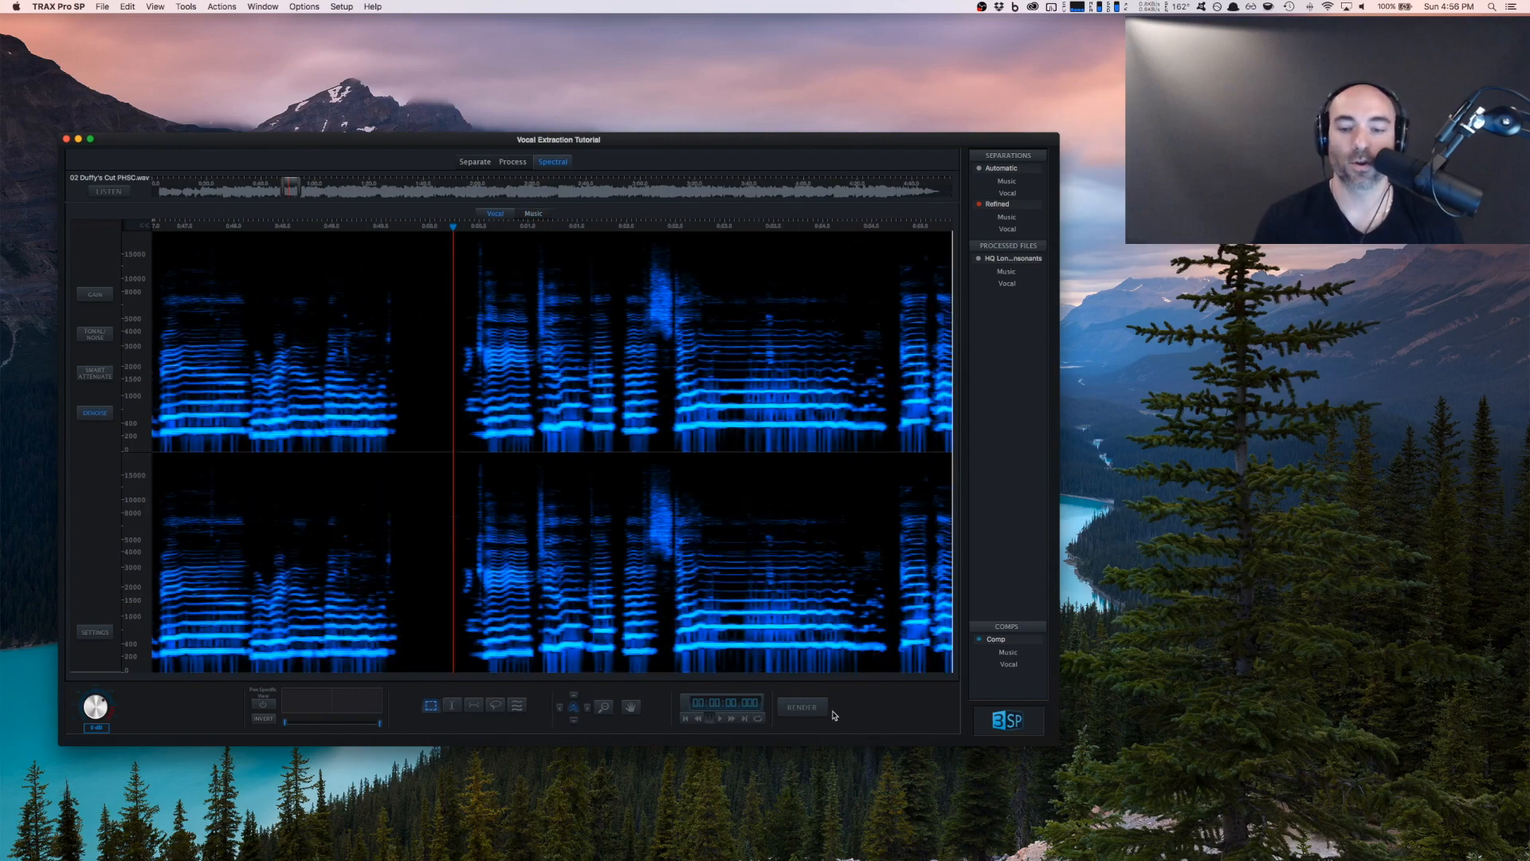
Render the vocal edits to a pink 'Spectral' track and view it on the Process screen
click(801, 705)
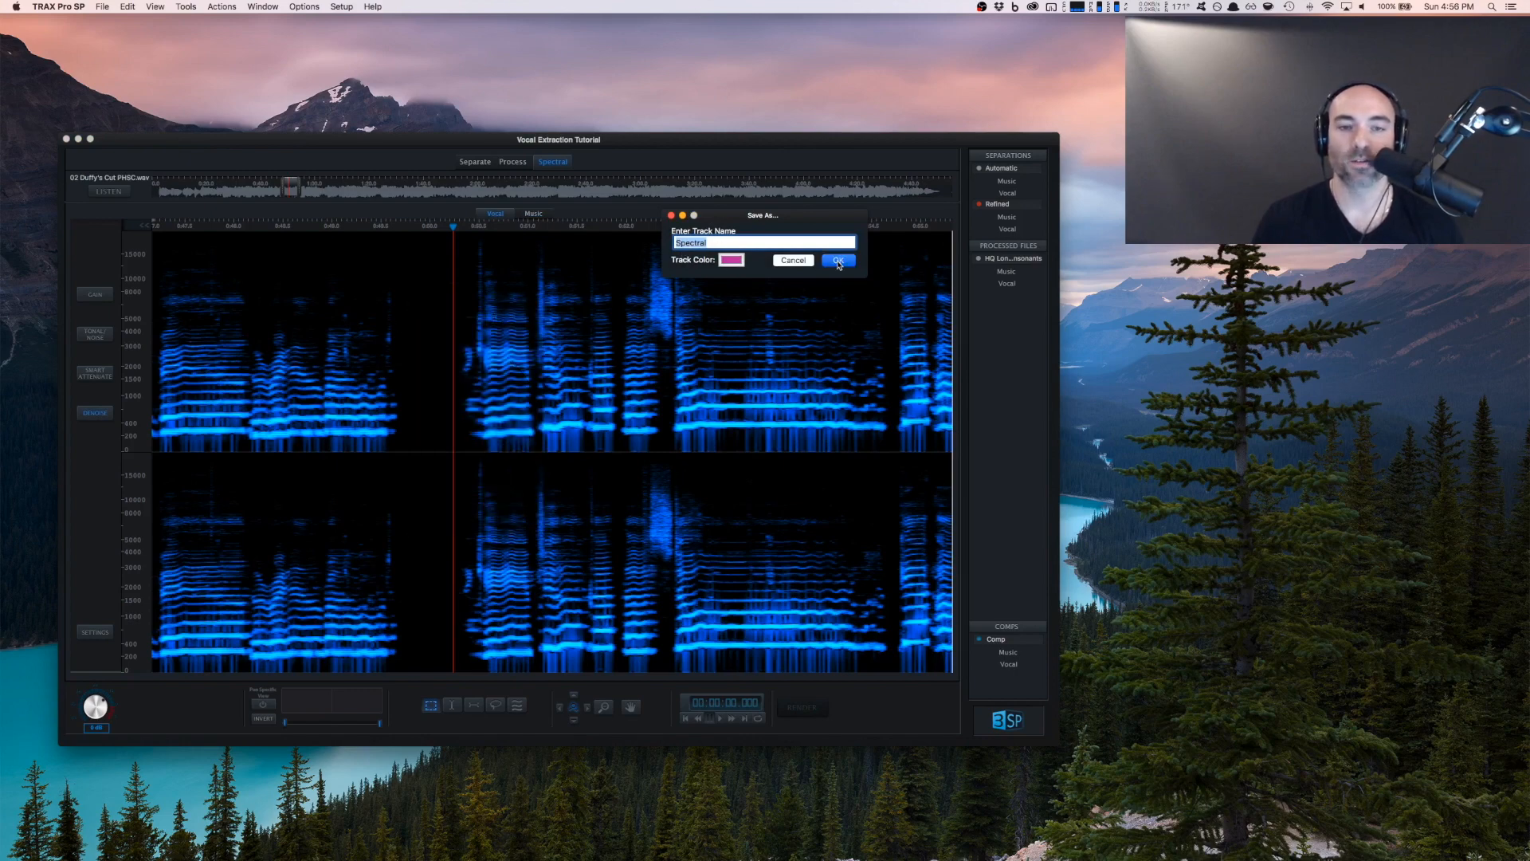
click(837, 259)
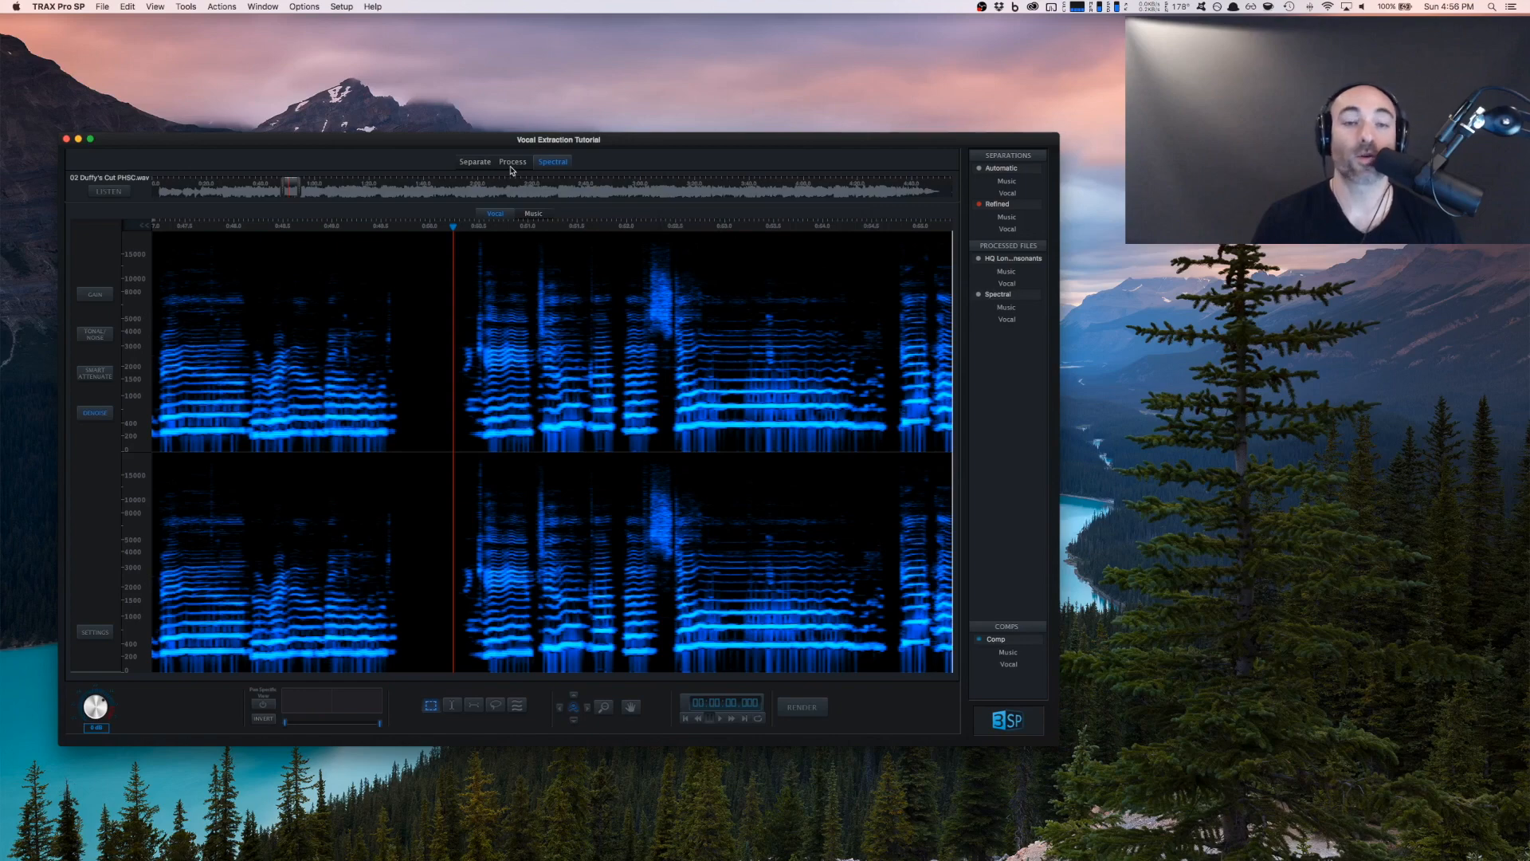
click(512, 161)
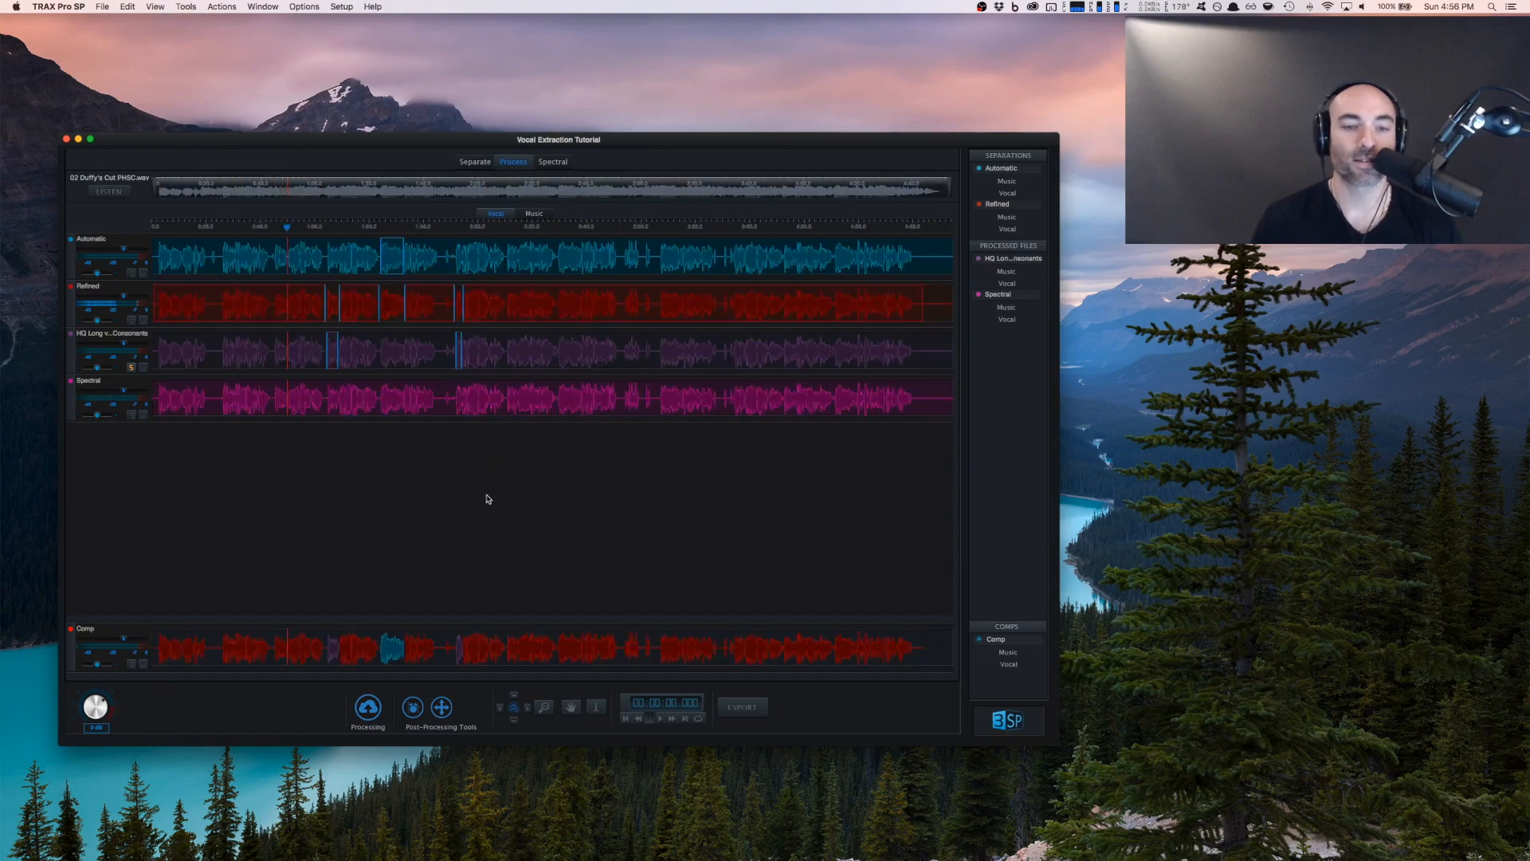
mouse_move(153, 455)
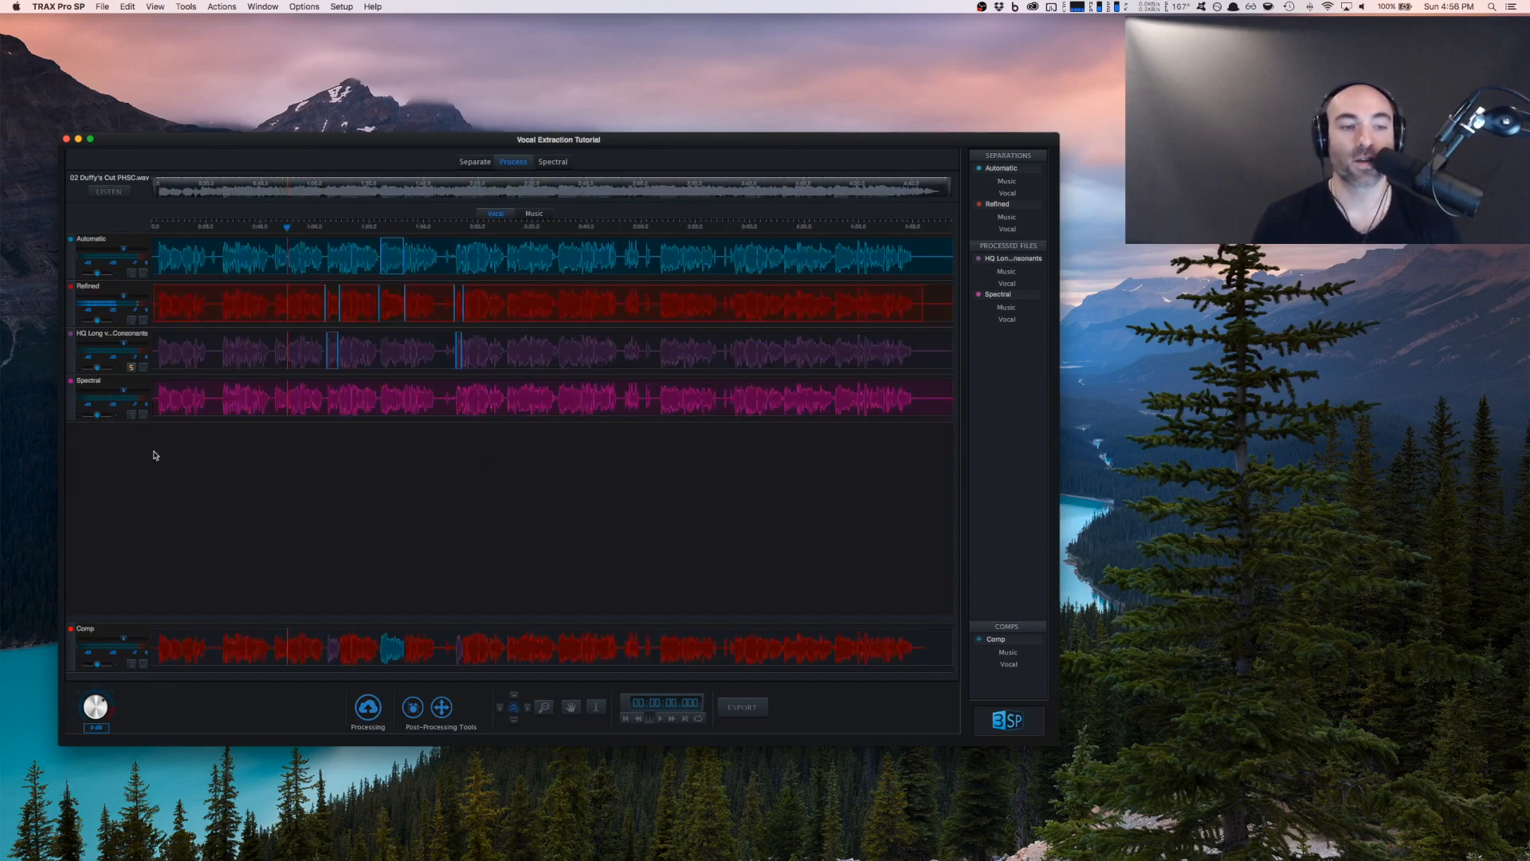